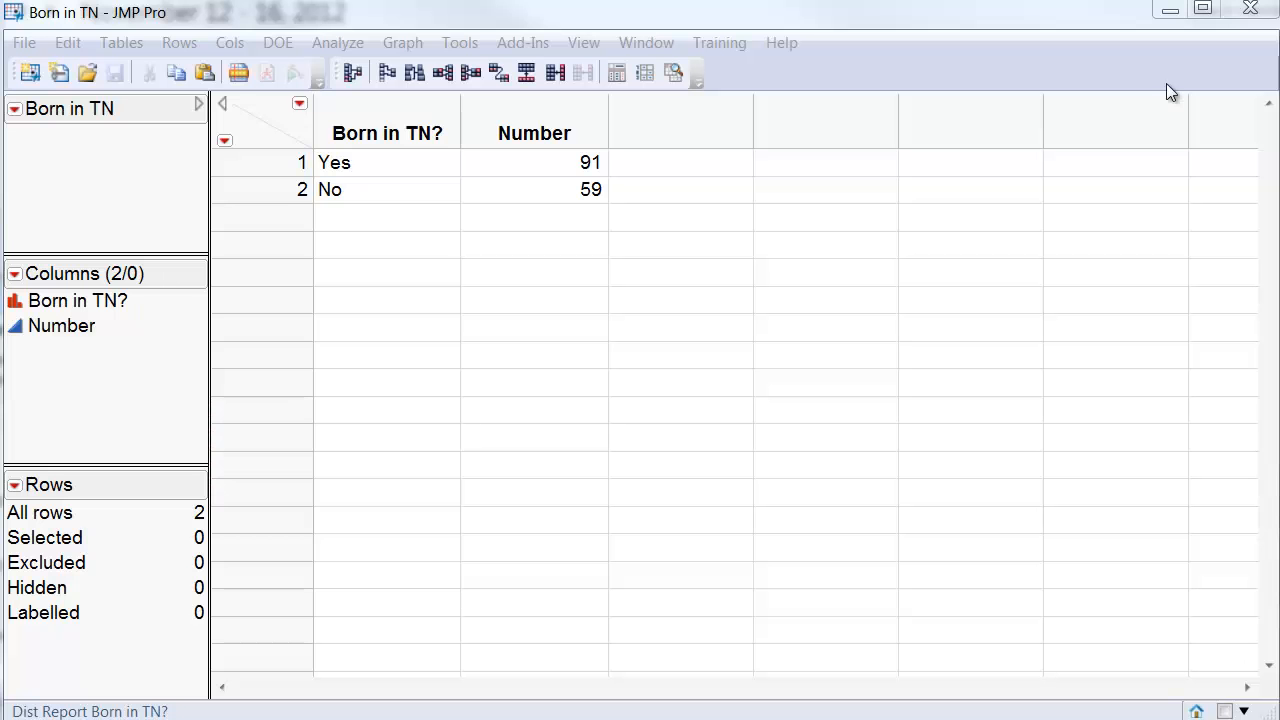
mouse_move(1077, 433)
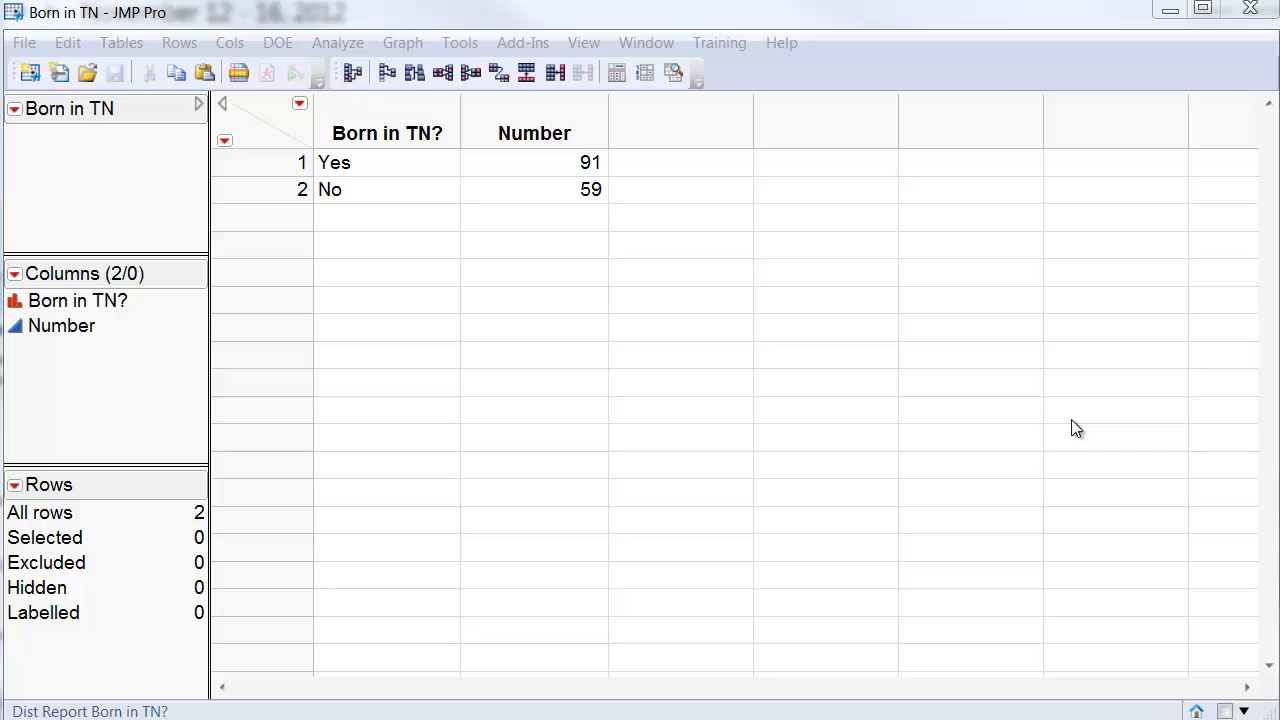
mouse_move(994, 511)
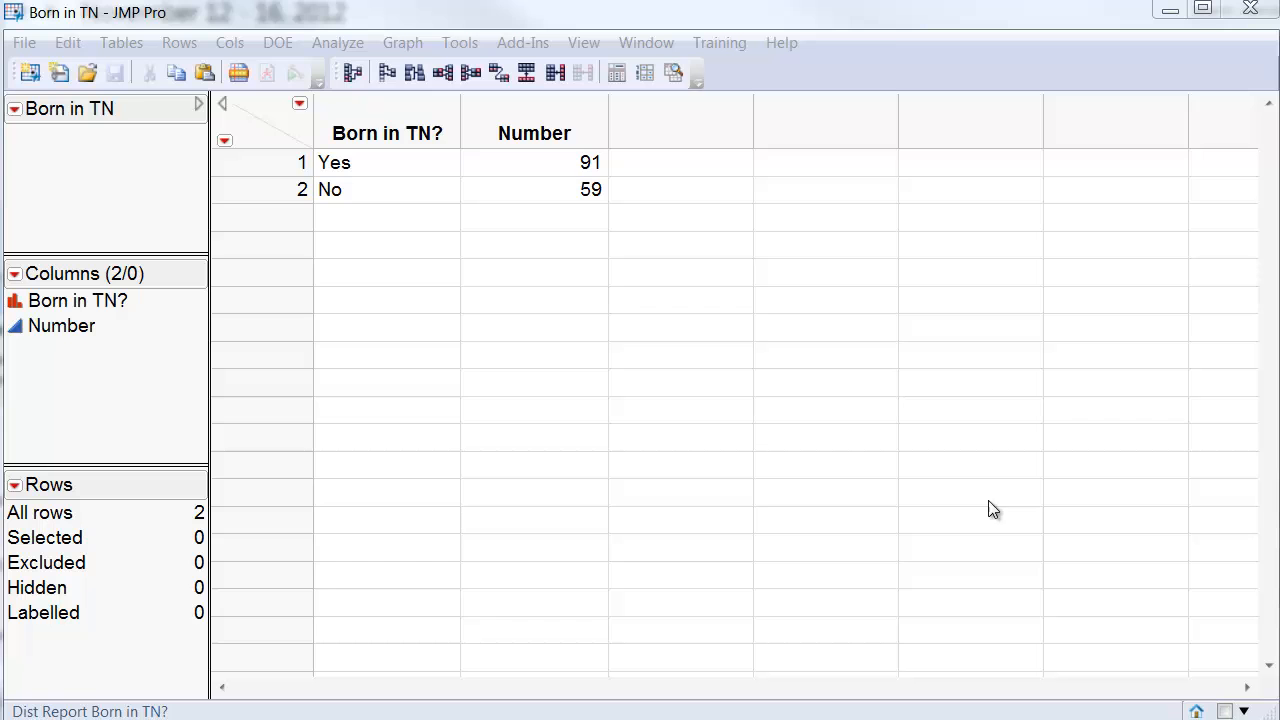
mouse_move(325, 52)
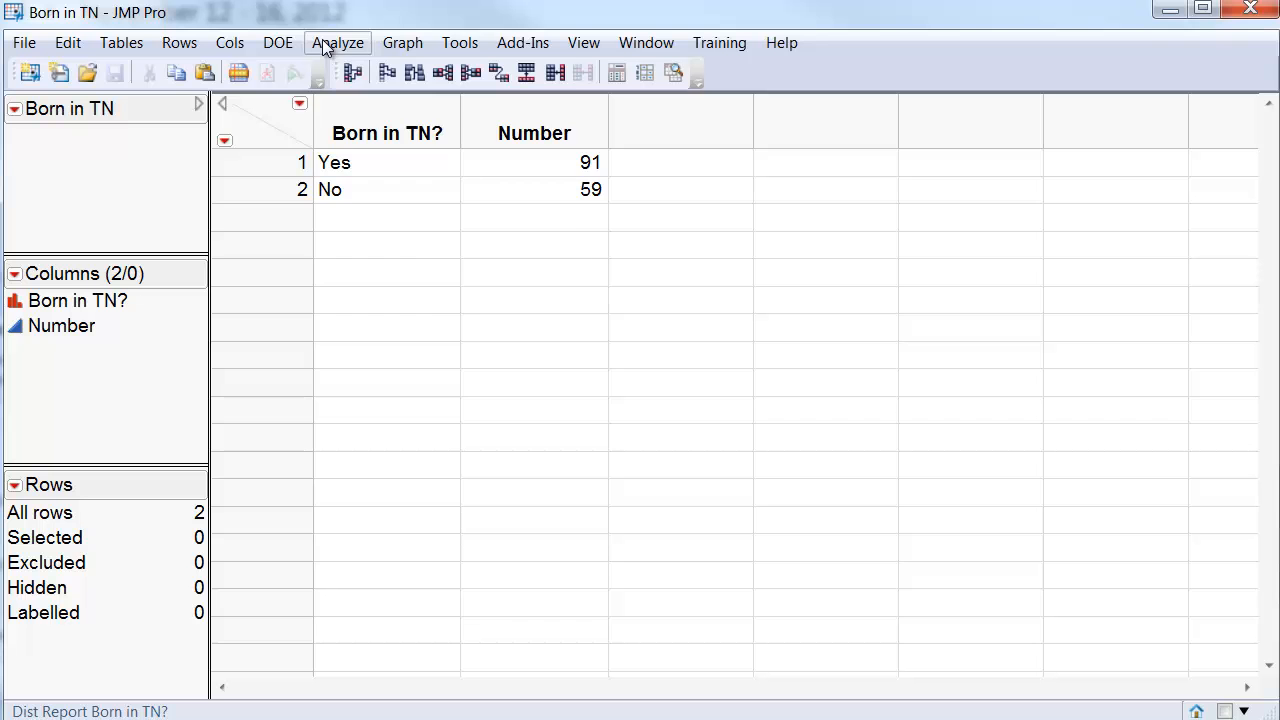
Launch a Distribution analysis with Born in TN? as Y and Number as the frequency column
left_click(337, 42)
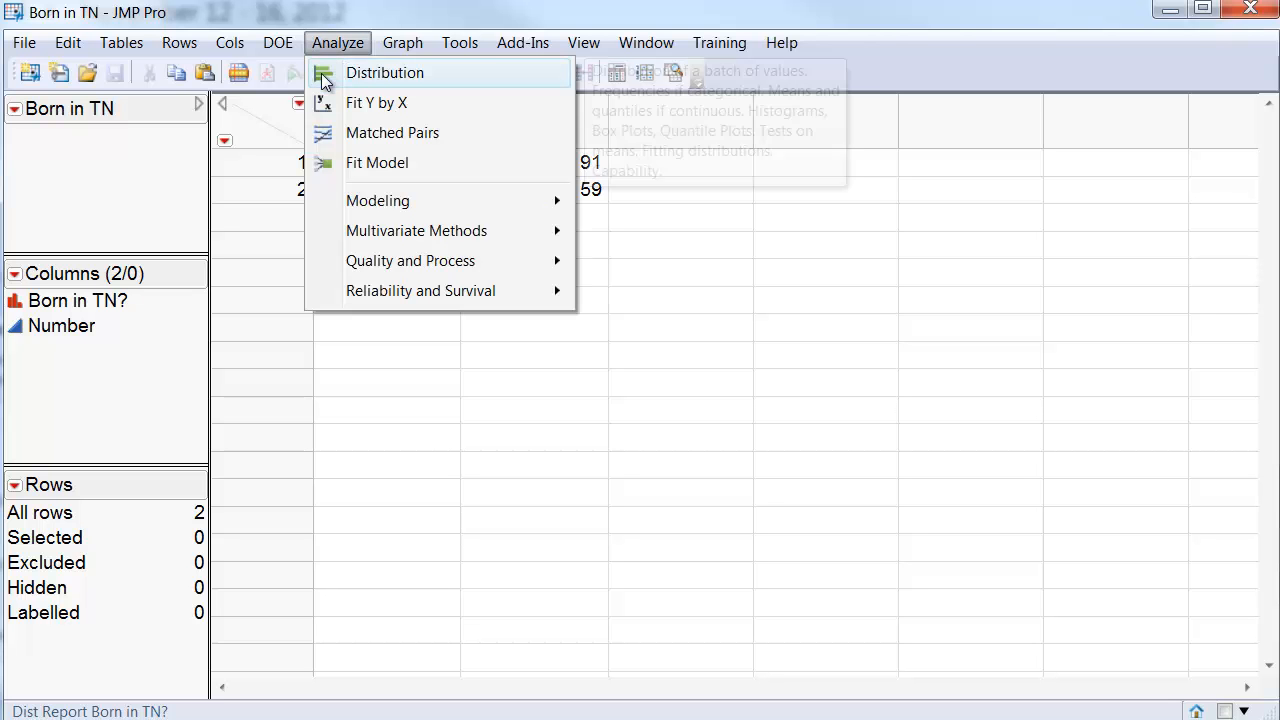
left_click(384, 72)
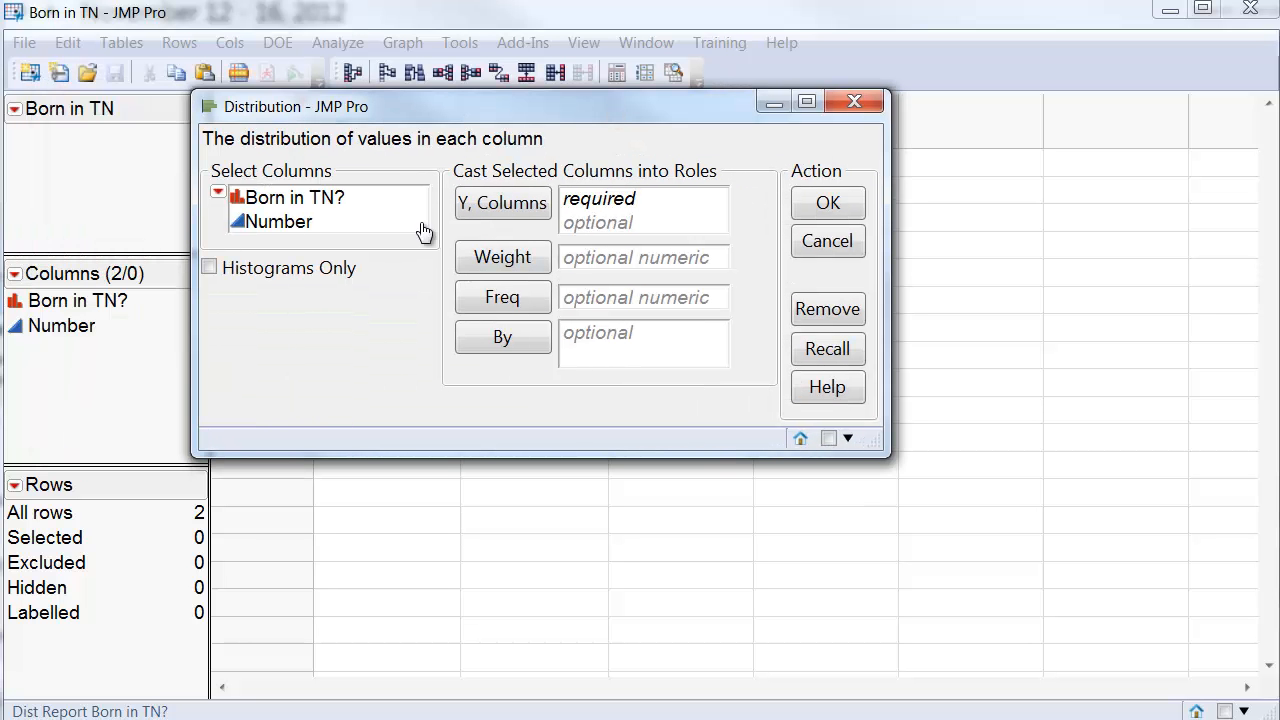
left_click(294, 197)
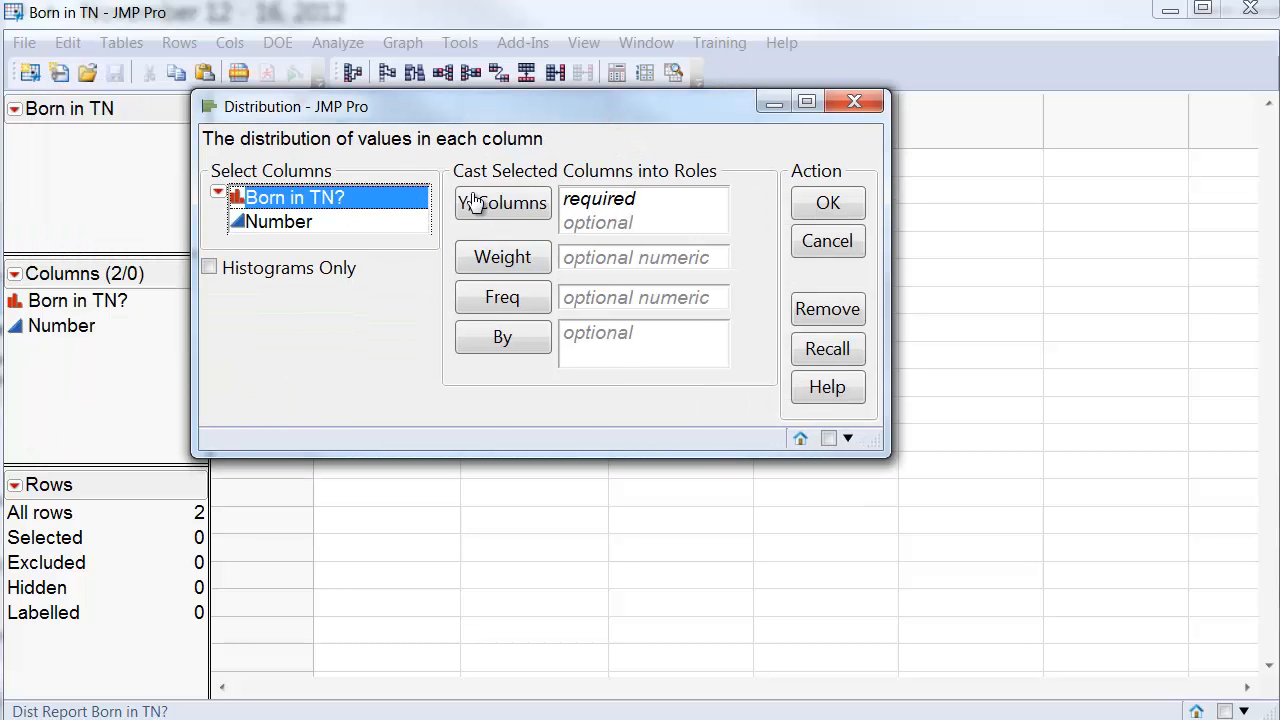
left_click(502, 203)
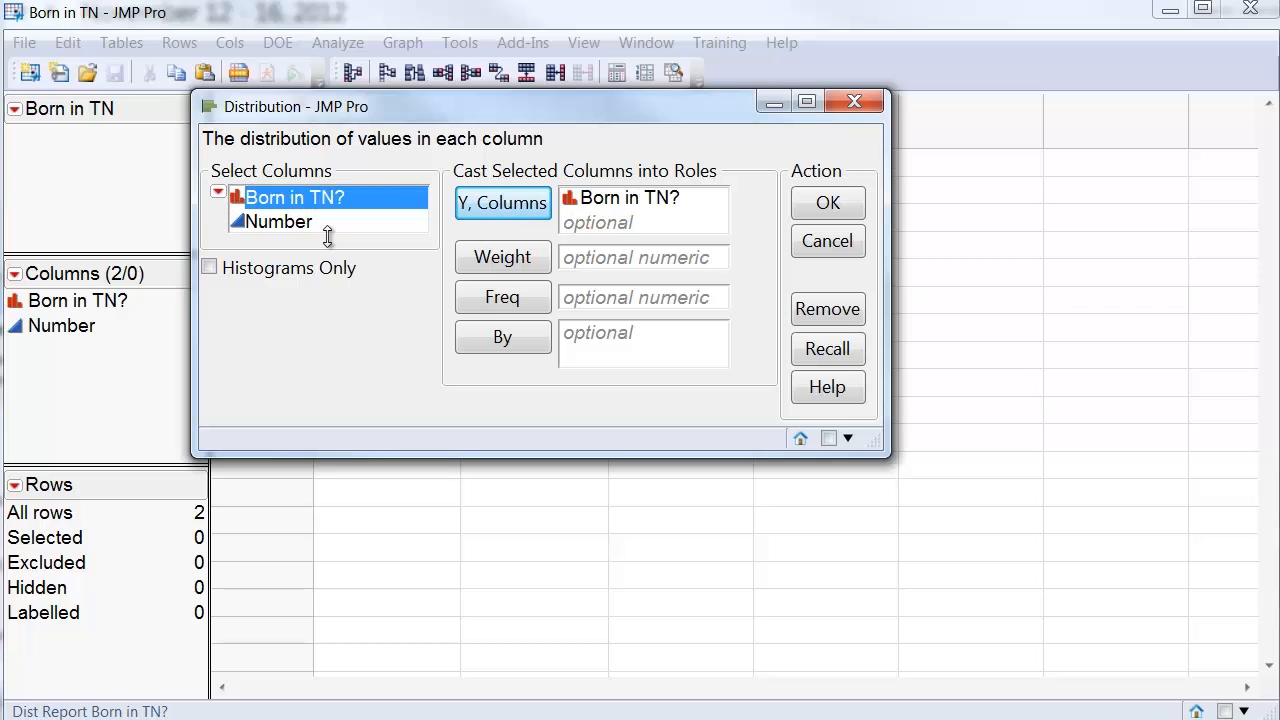
left_click(280, 221)
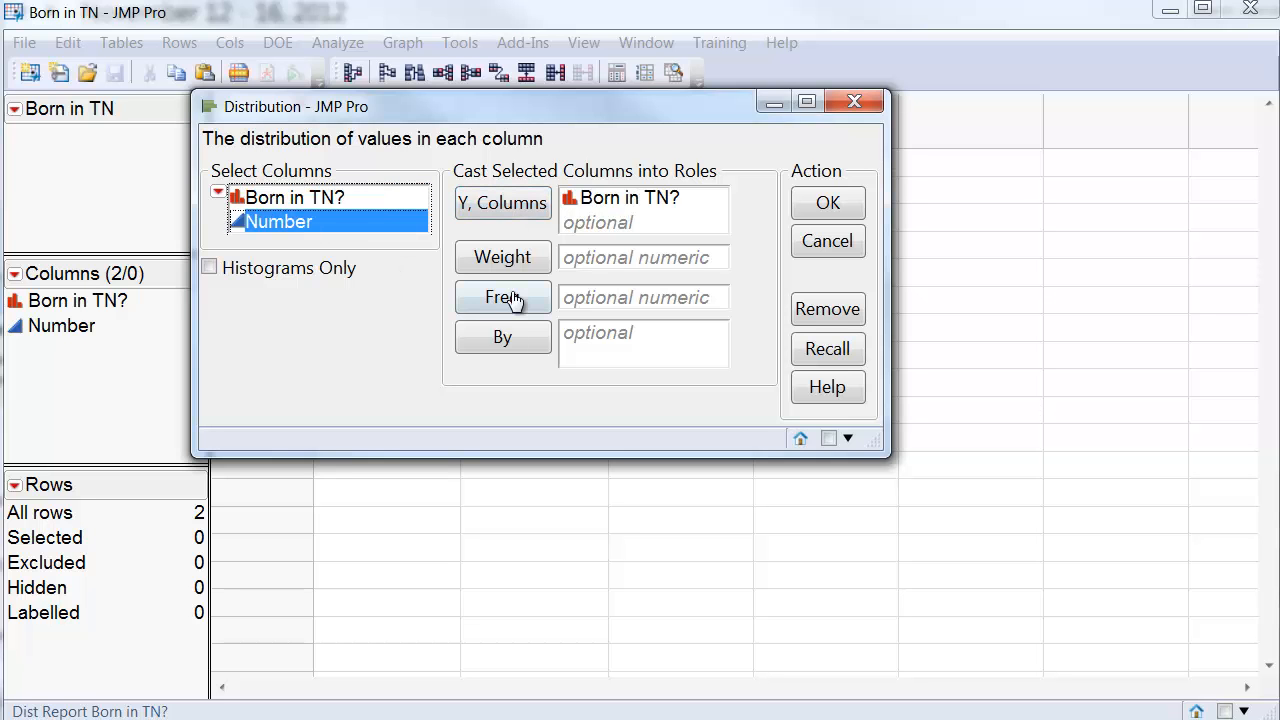
left_click(502, 297)
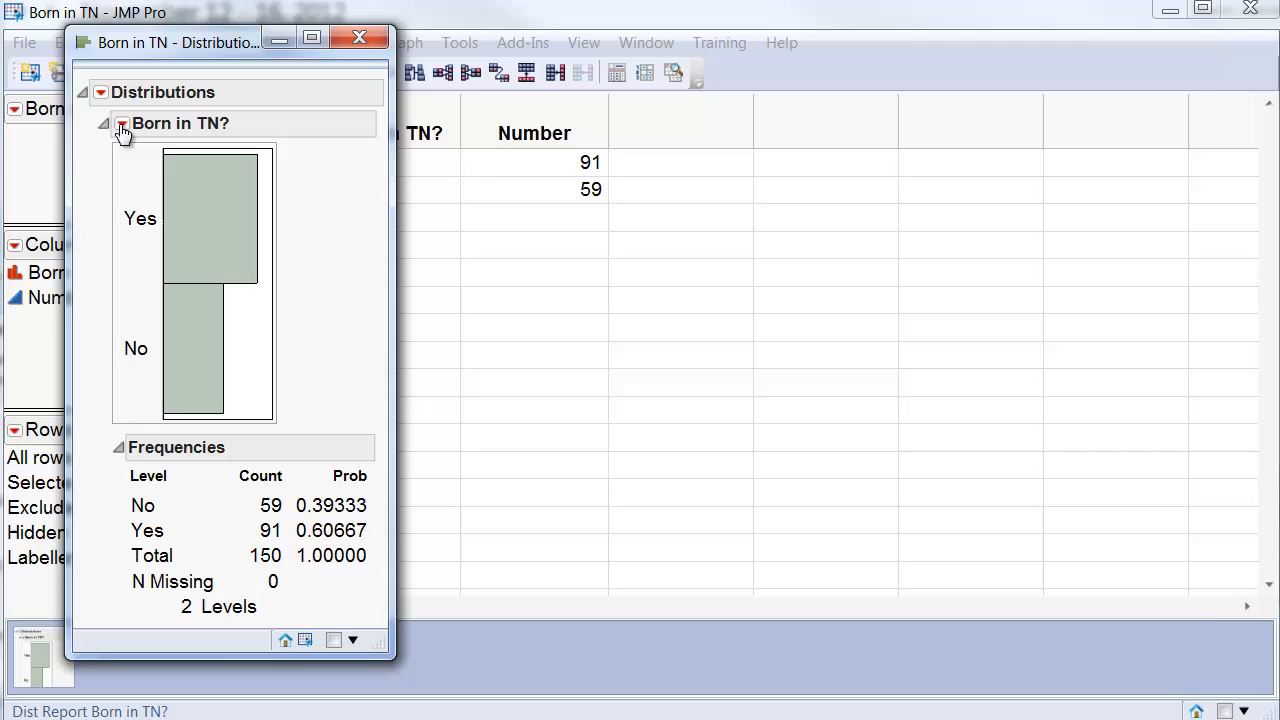
Add 0.95 confidence intervals for the No and Yes proportions from the report's red-triangle menu
left_click(121, 123)
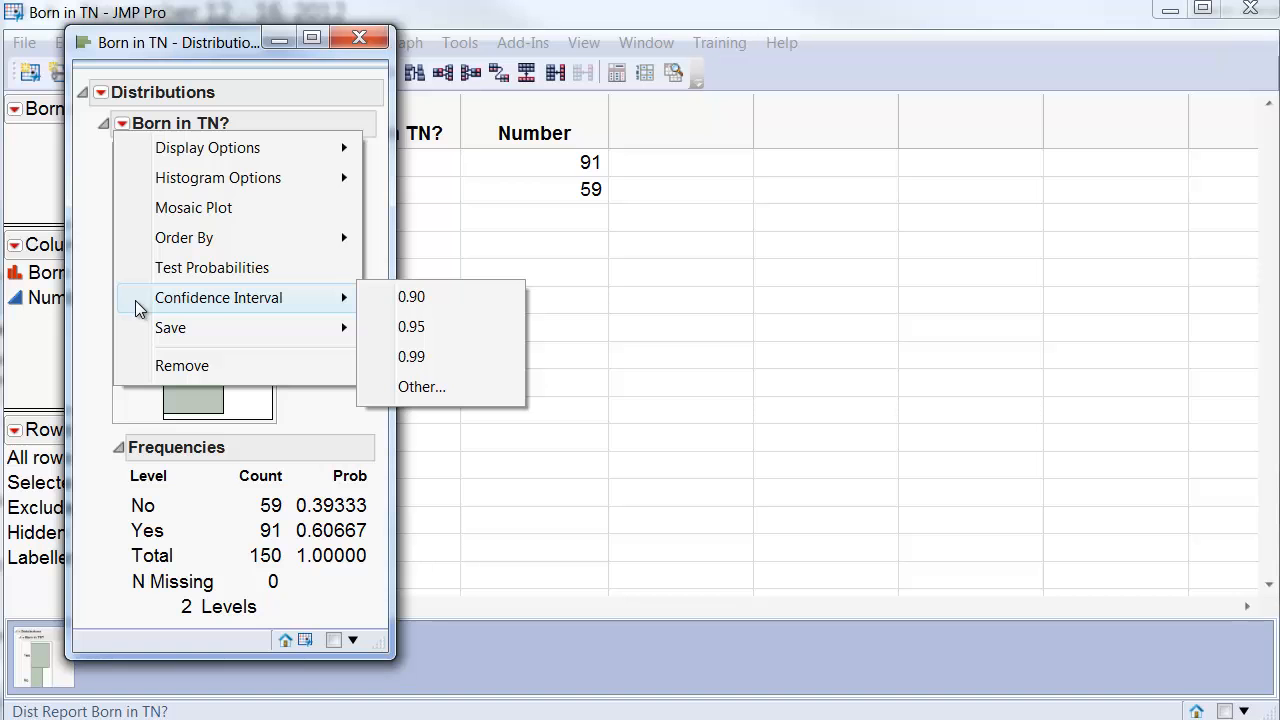
mouse_move(343, 308)
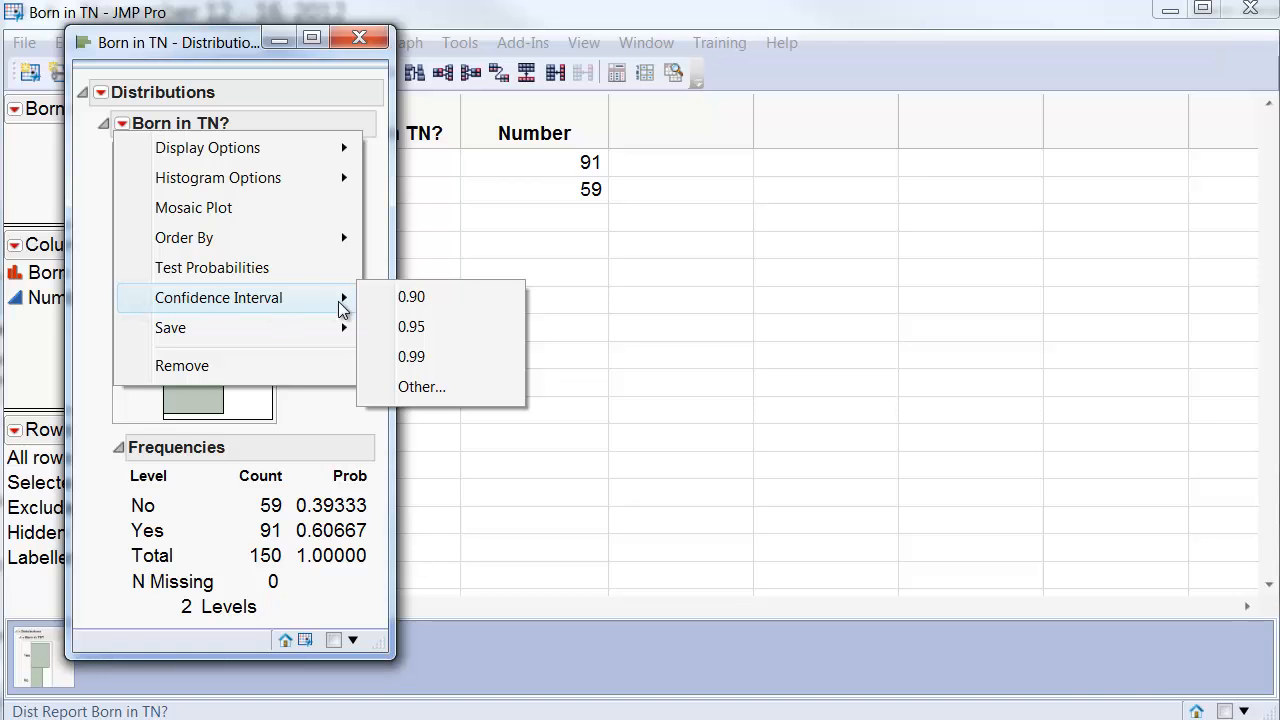
mouse_move(411, 296)
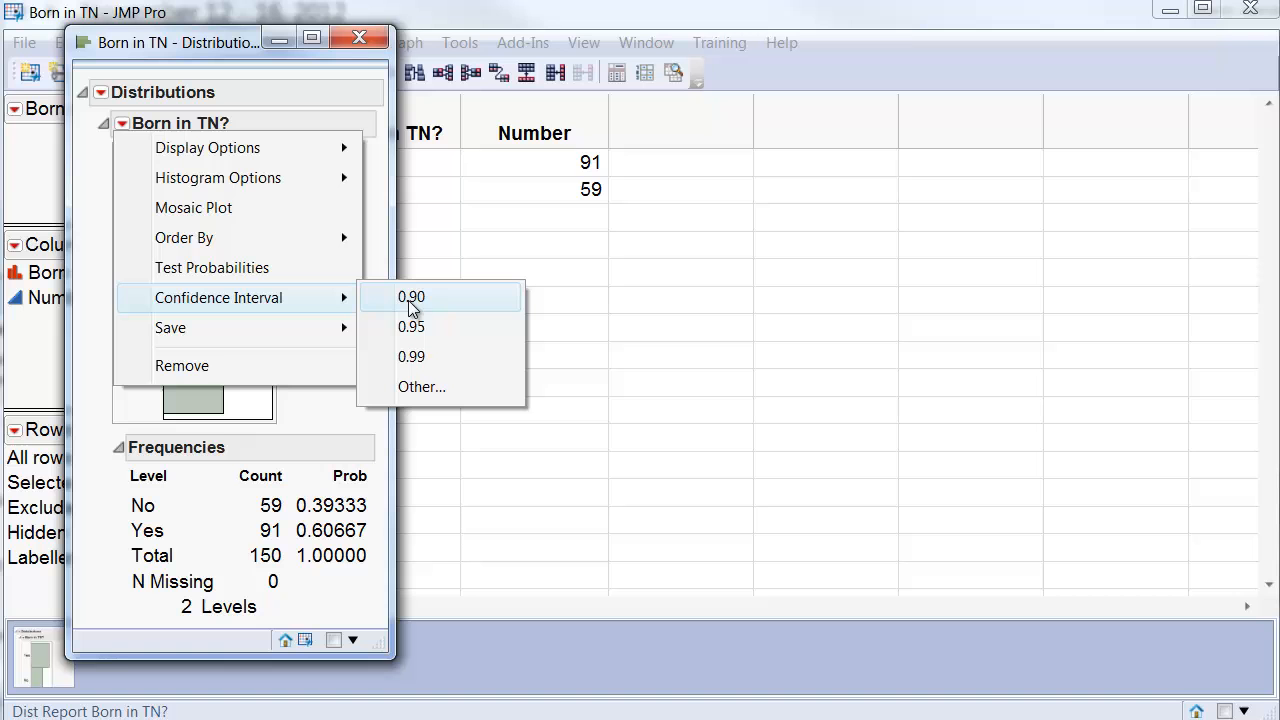
mouse_move(411, 327)
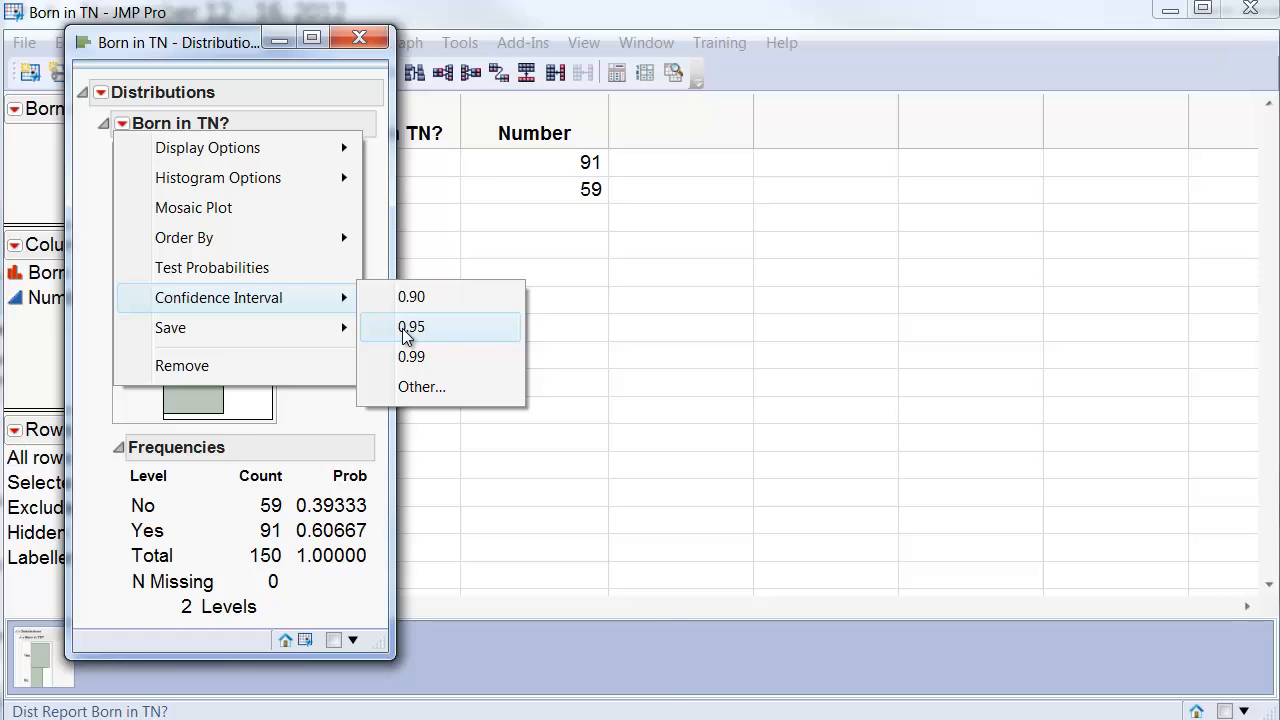
left_click(411, 327)
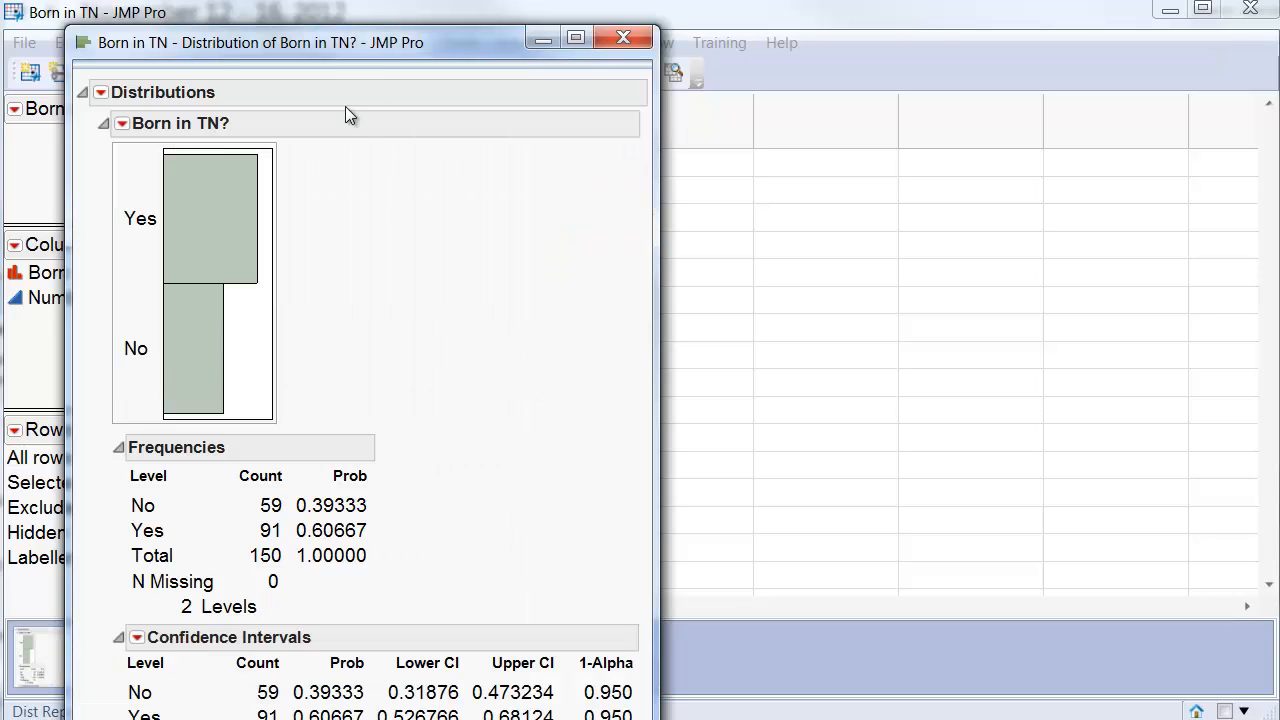
Scroll and widen the report window so the full confidence interval table is readable
scroll("down", 3)
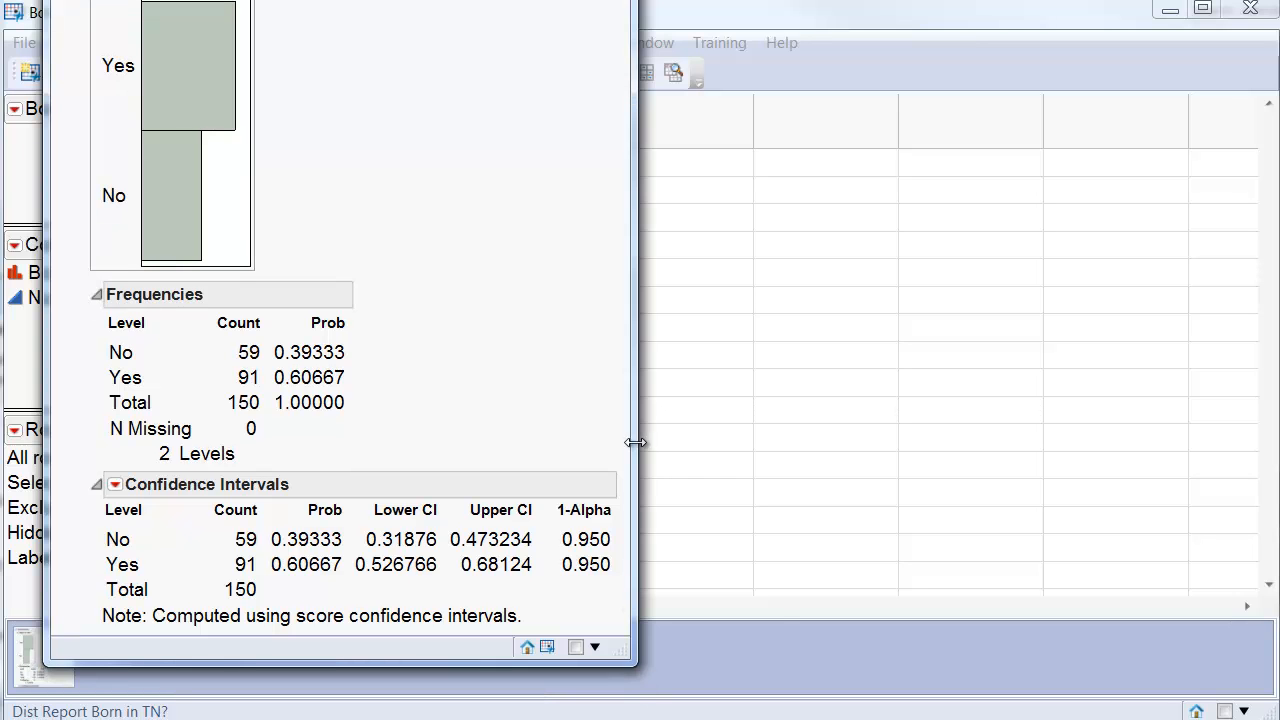
left_click_drag(635, 443, 800, 443)
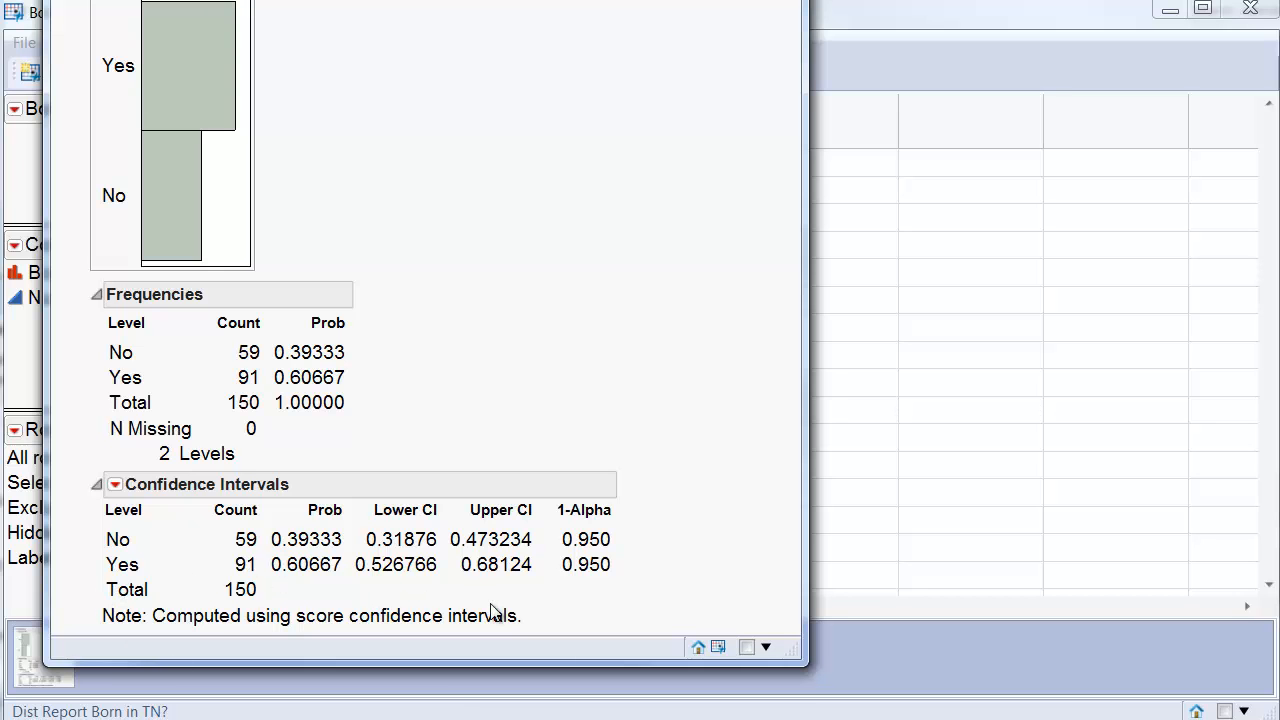
mouse_move(393, 585)
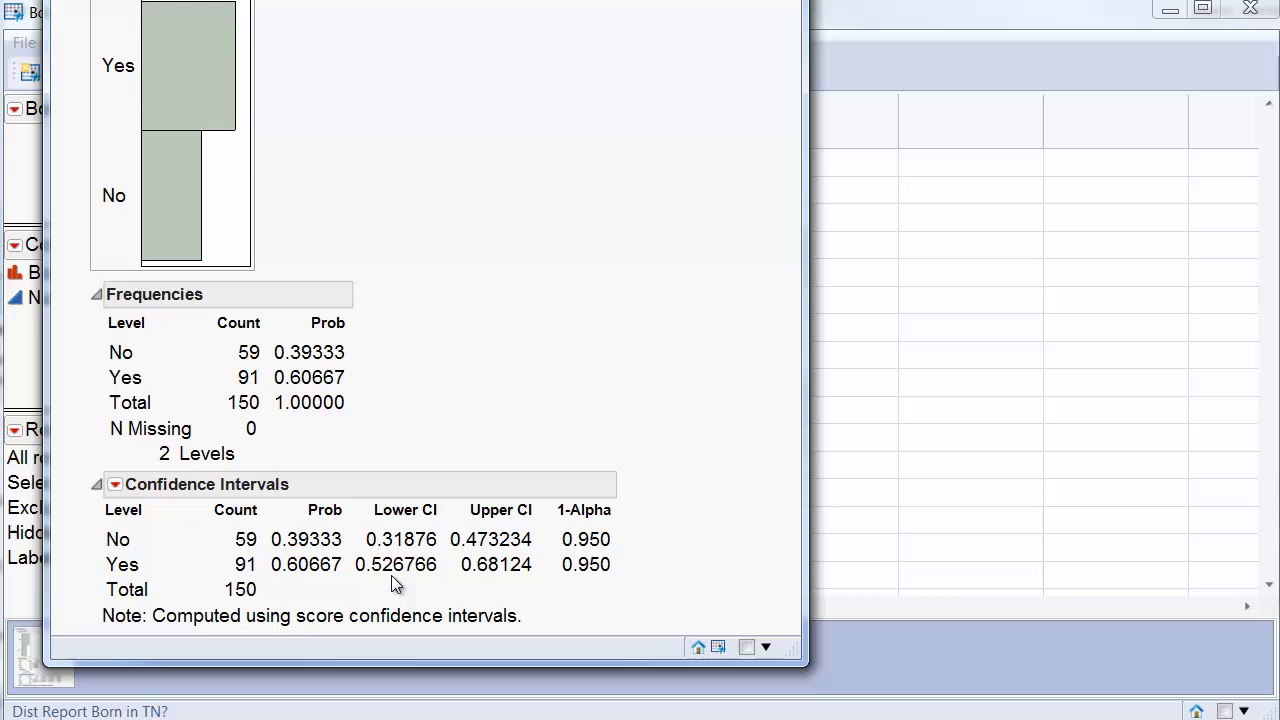
mouse_move(693, 451)
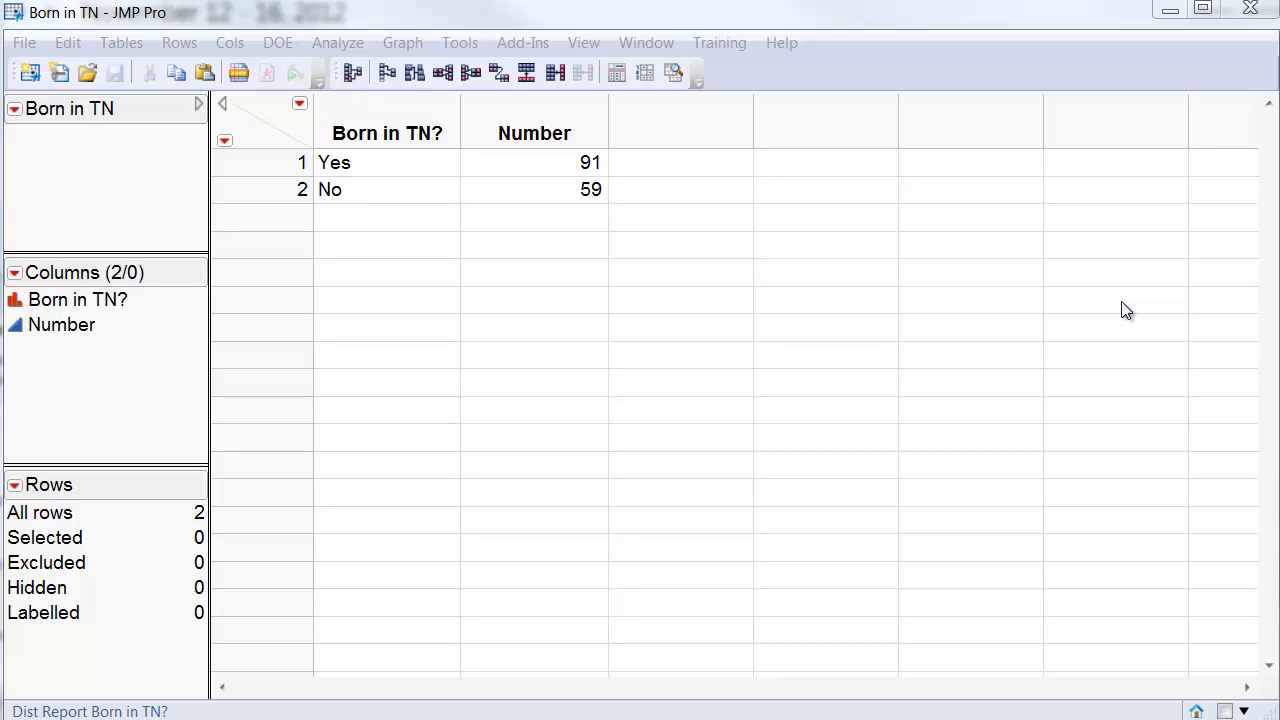
mouse_move(1084, 438)
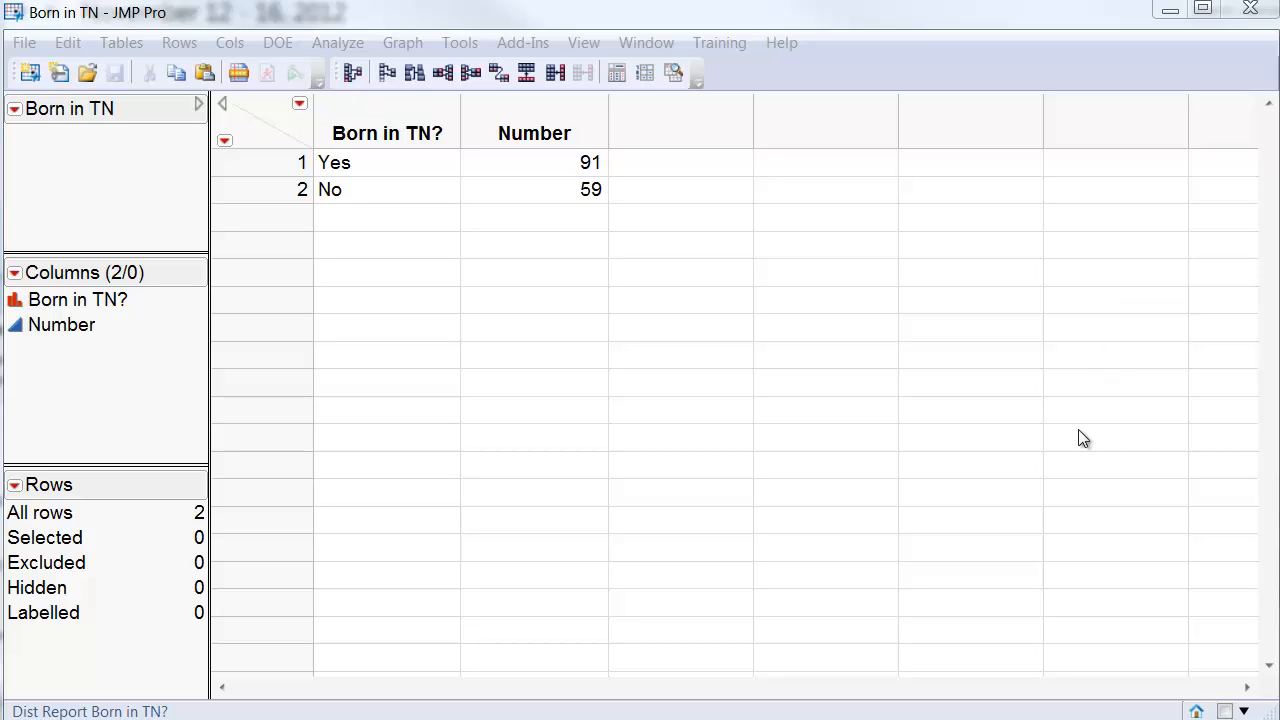
mouse_move(311, 46)
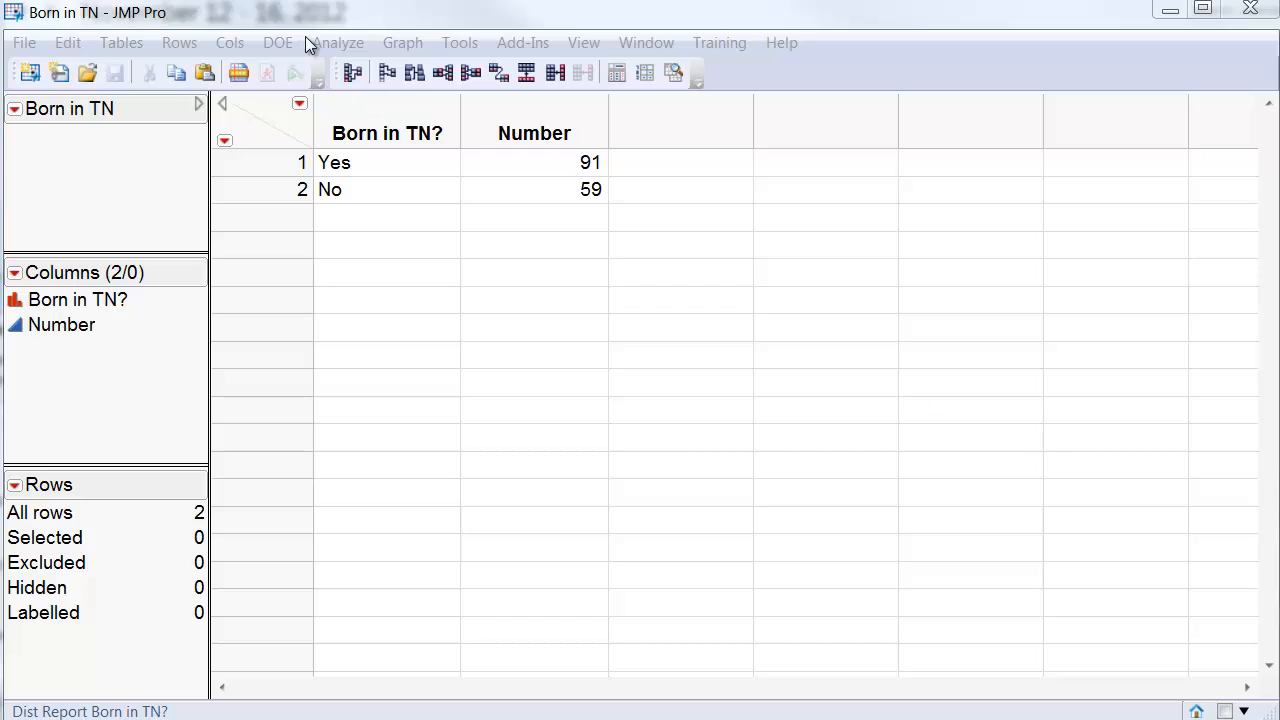
mouse_move(336, 50)
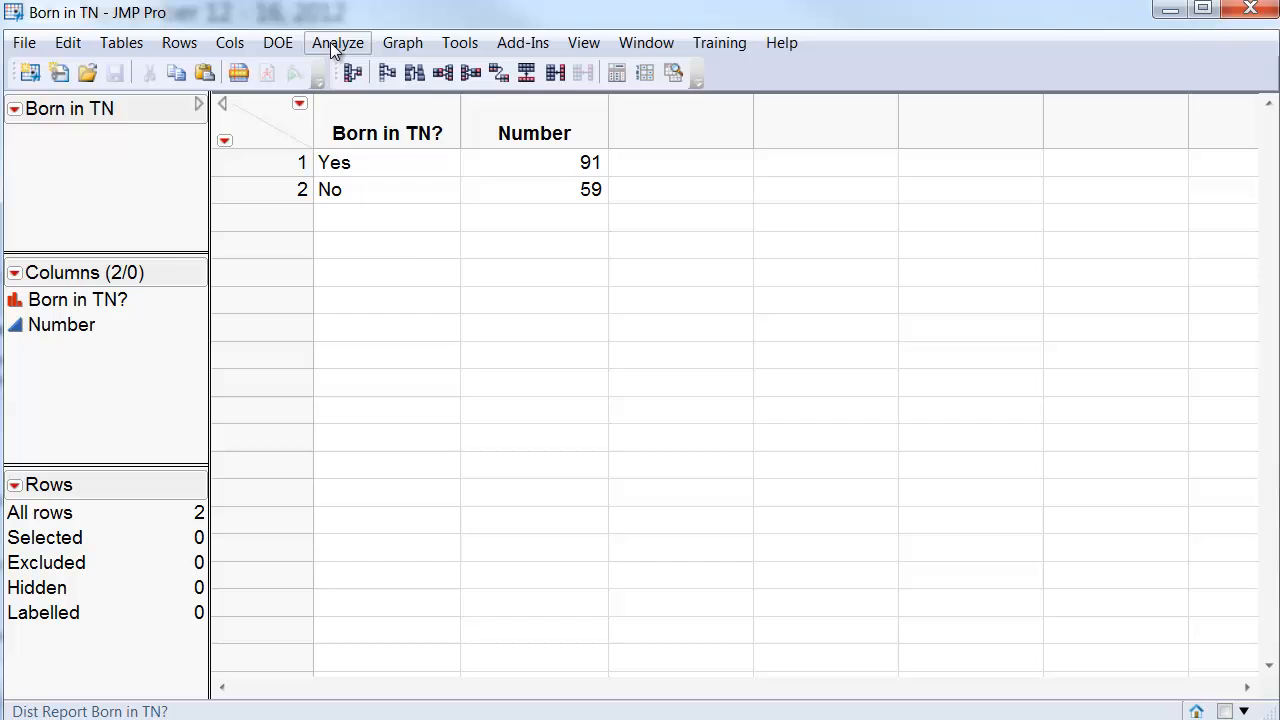
Run a fresh Distribution analysis of Born in TN? weighted by Number, giving No 59 and Yes 91
left_click(337, 42)
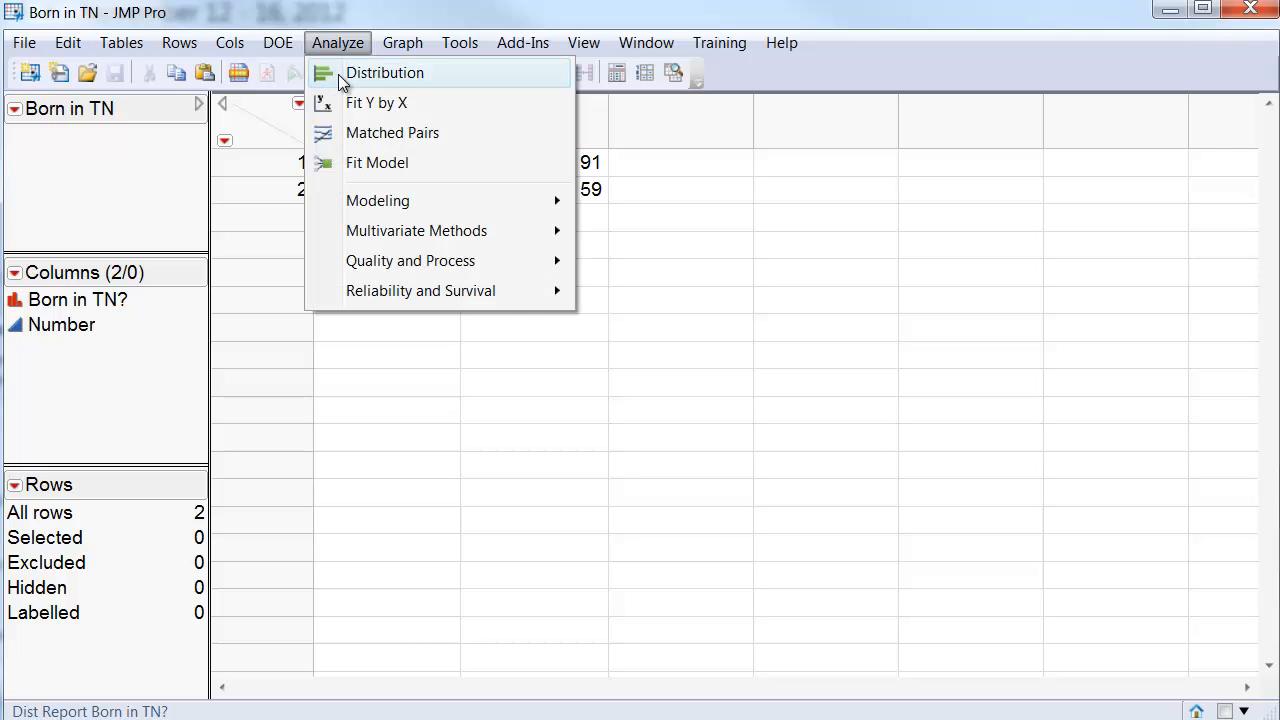
left_click(384, 72)
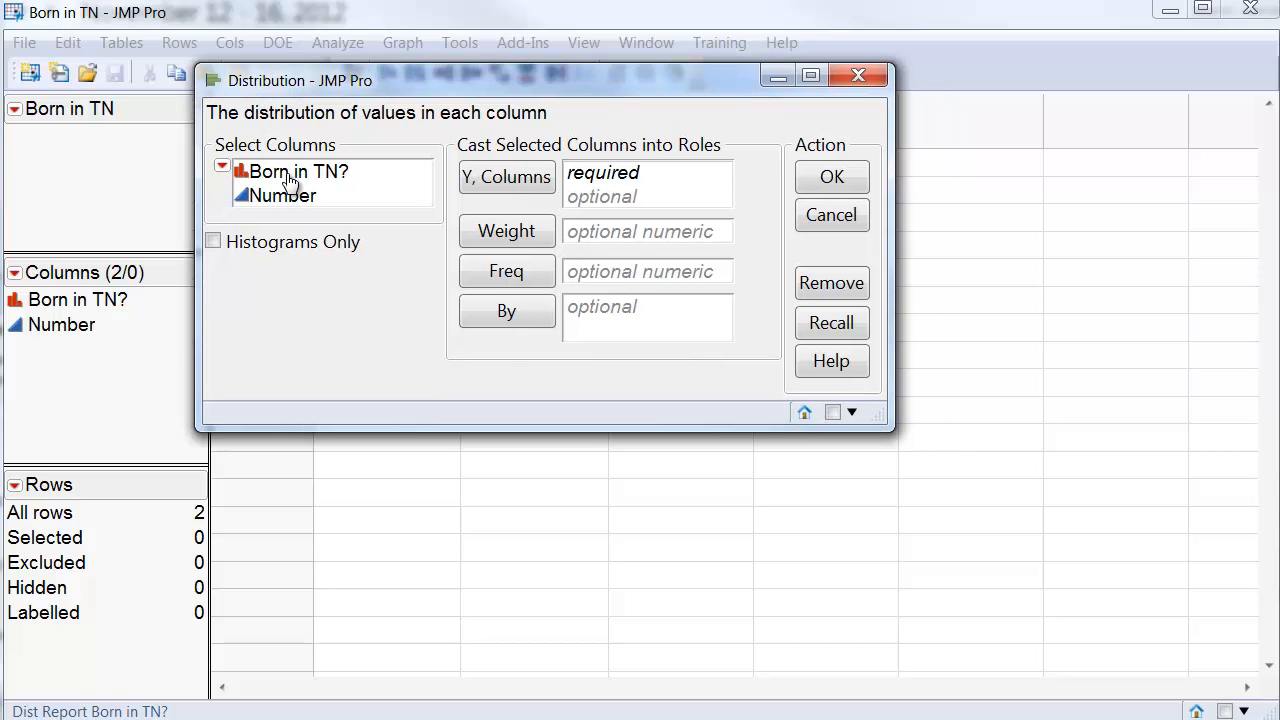
left_click(297, 171)
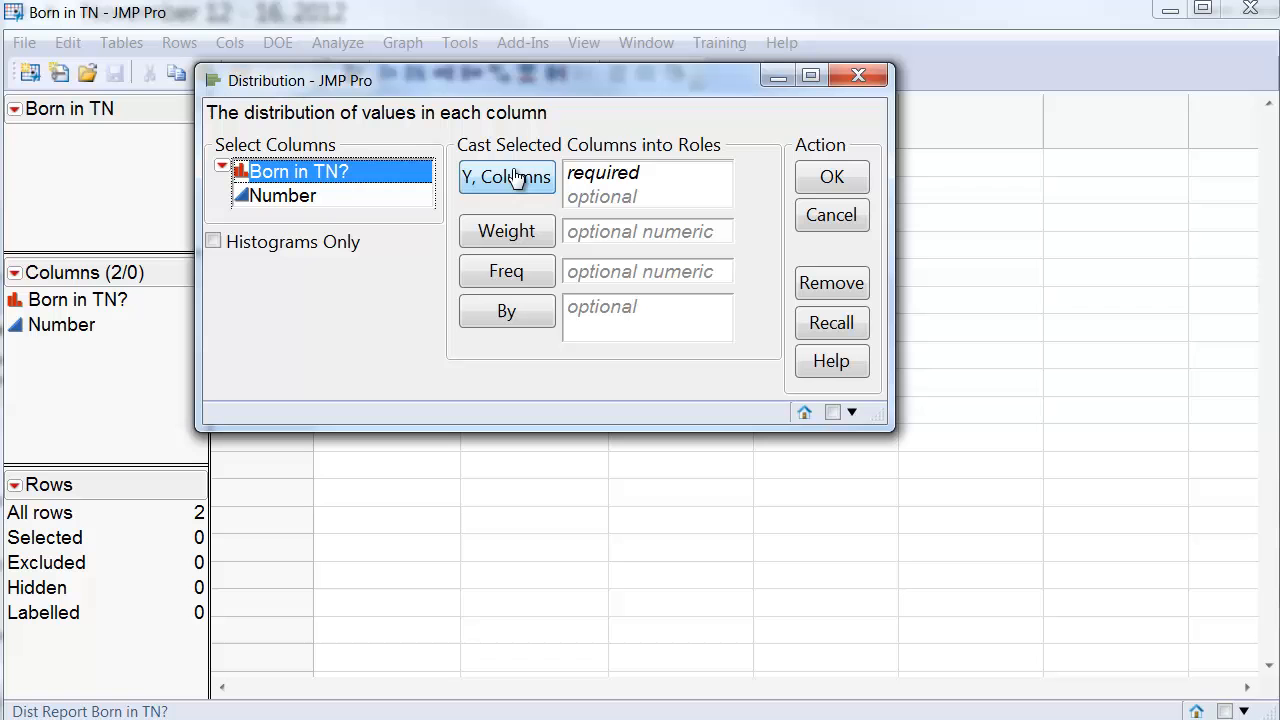
left_click(506, 177)
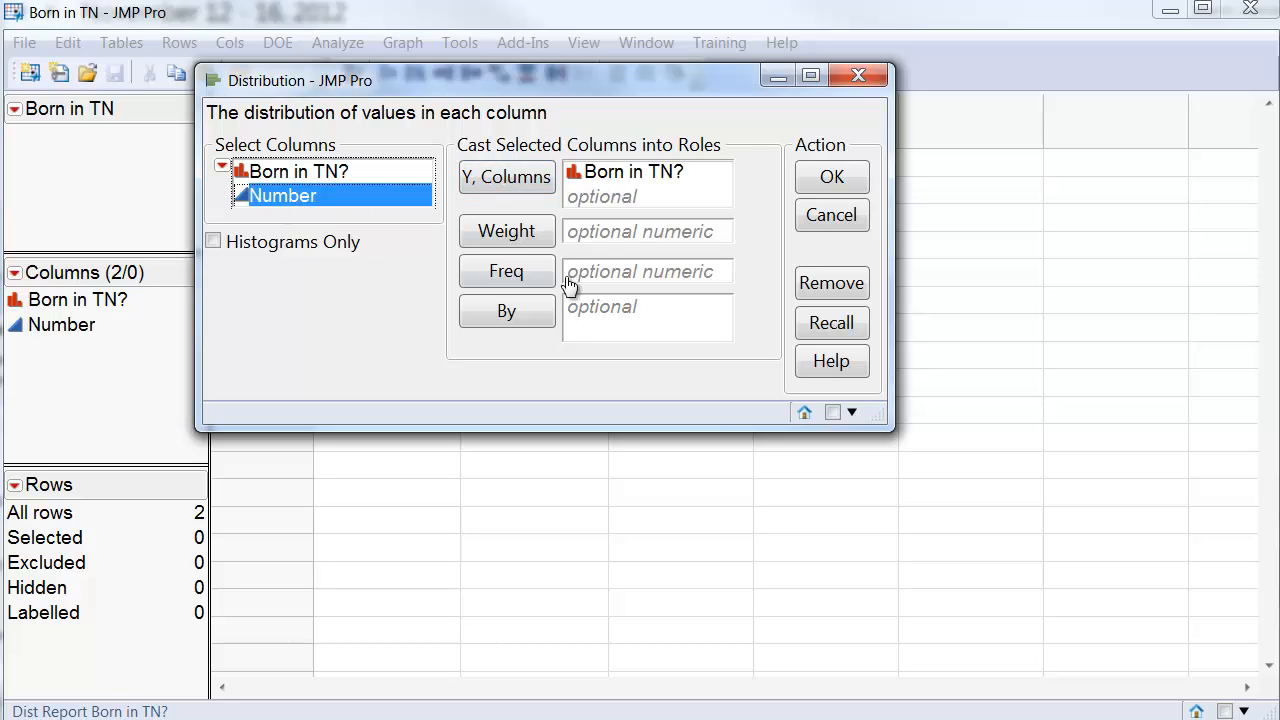
left_click(506, 271)
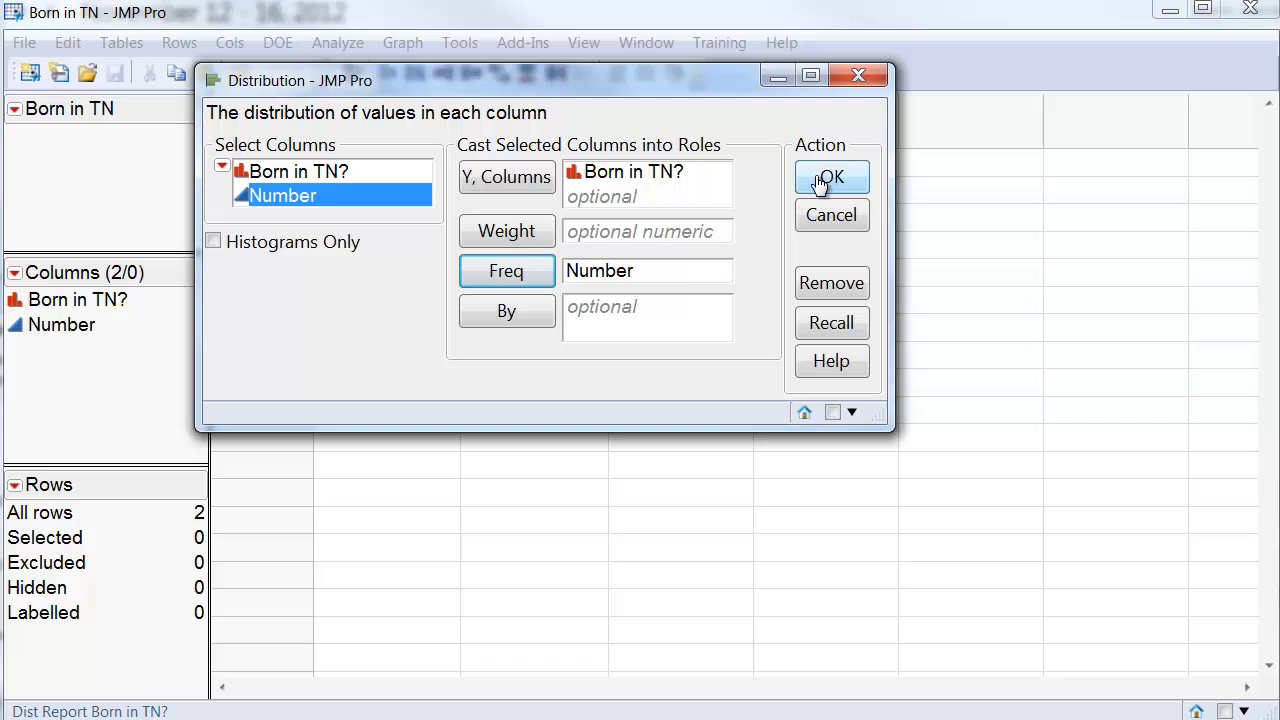
left_click(831, 177)
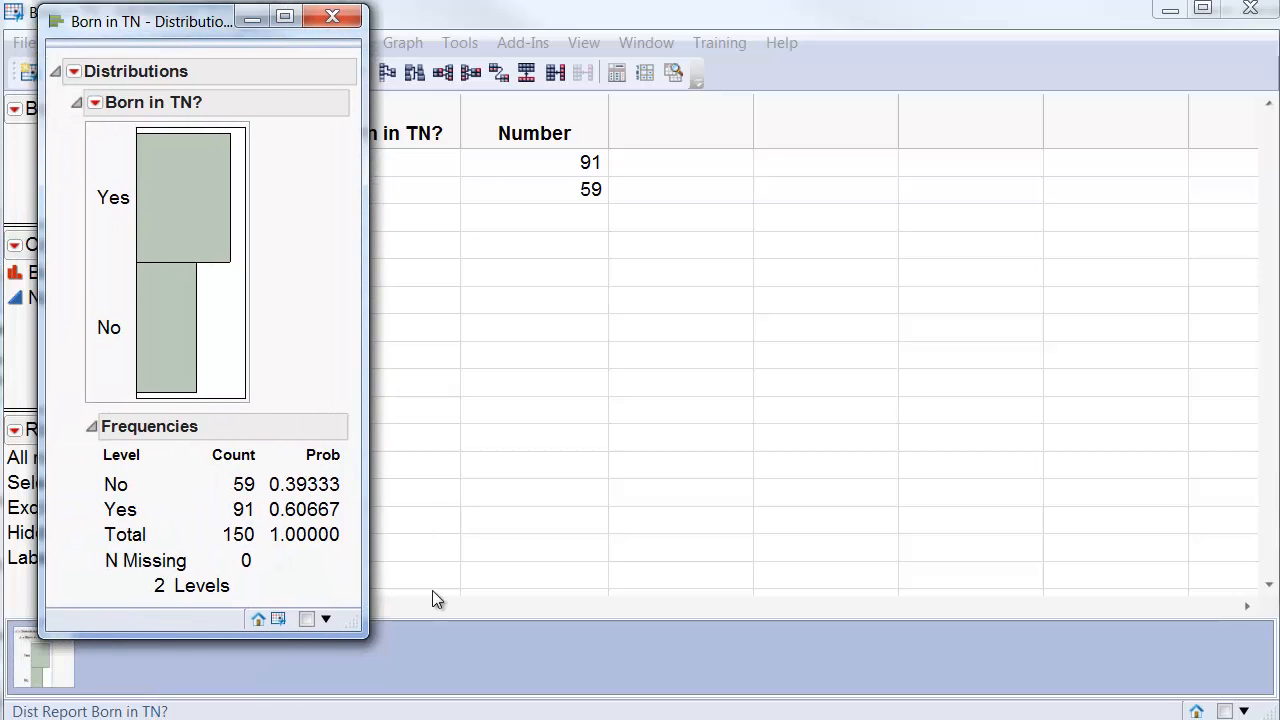
mouse_move(453, 553)
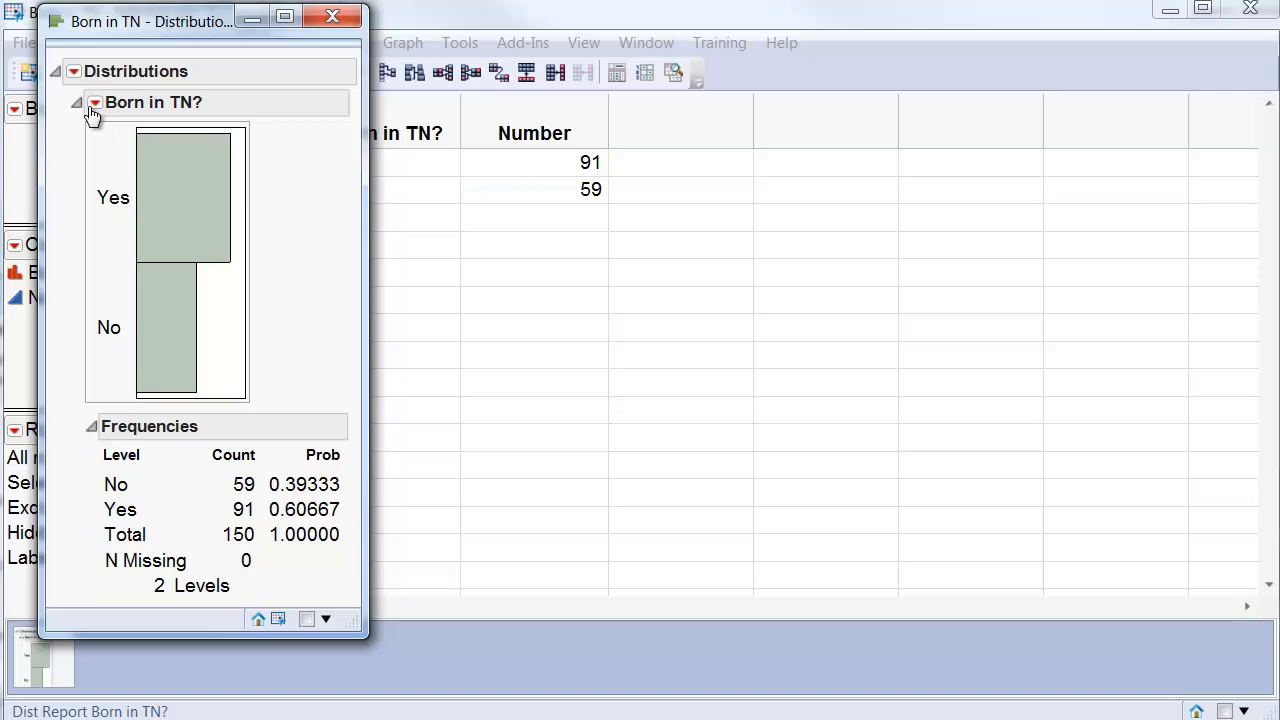
Open the Born in TN? report's red-triangle options to reach Test Probabilities
left_click(94, 102)
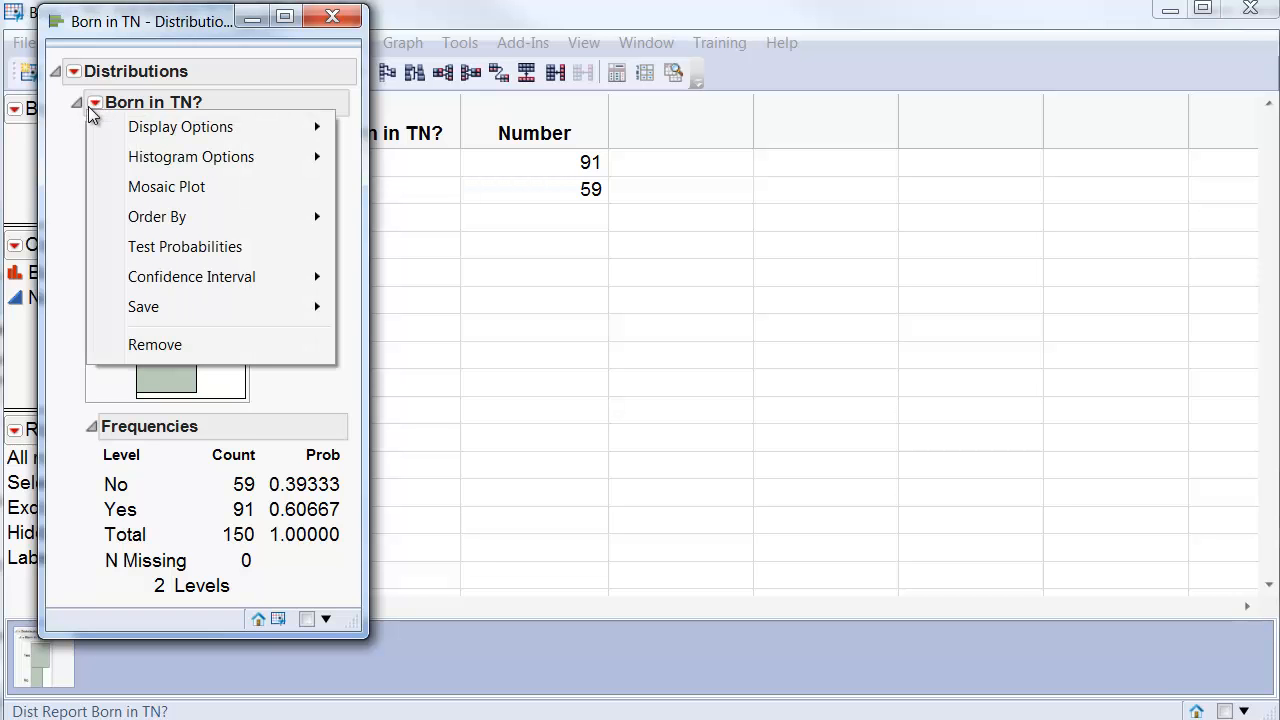
mouse_move(191, 156)
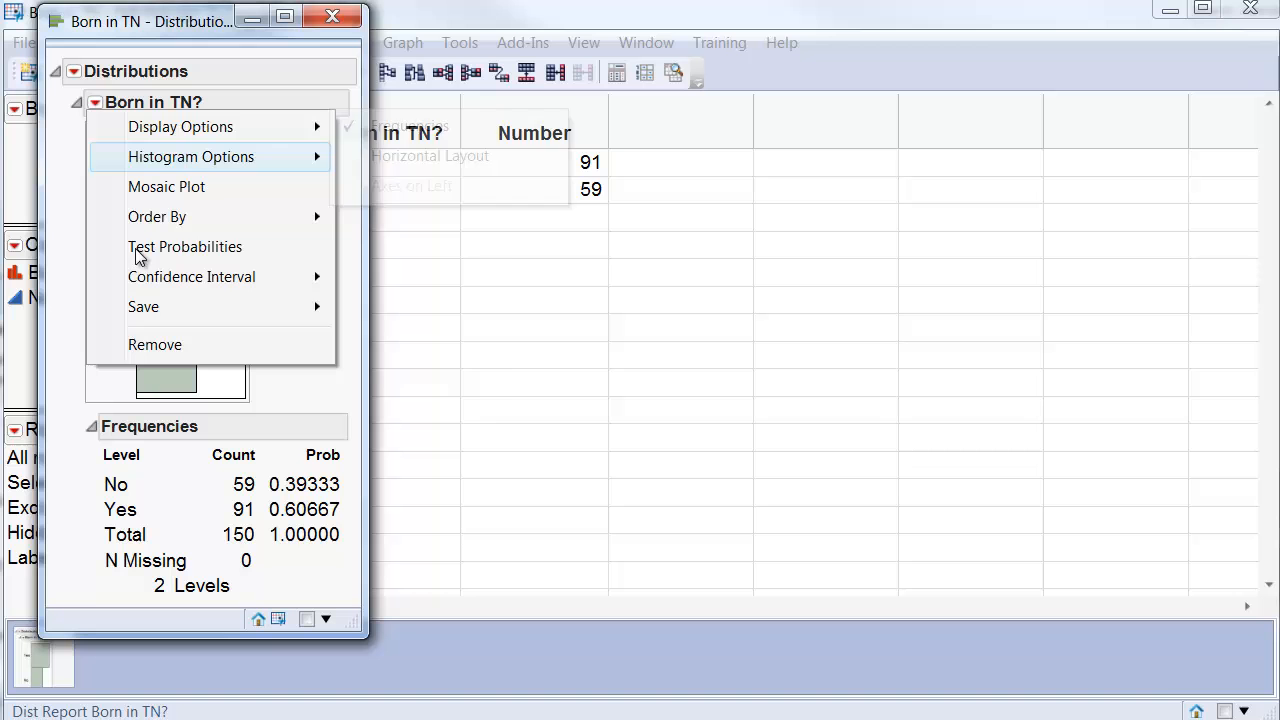
mouse_move(185, 246)
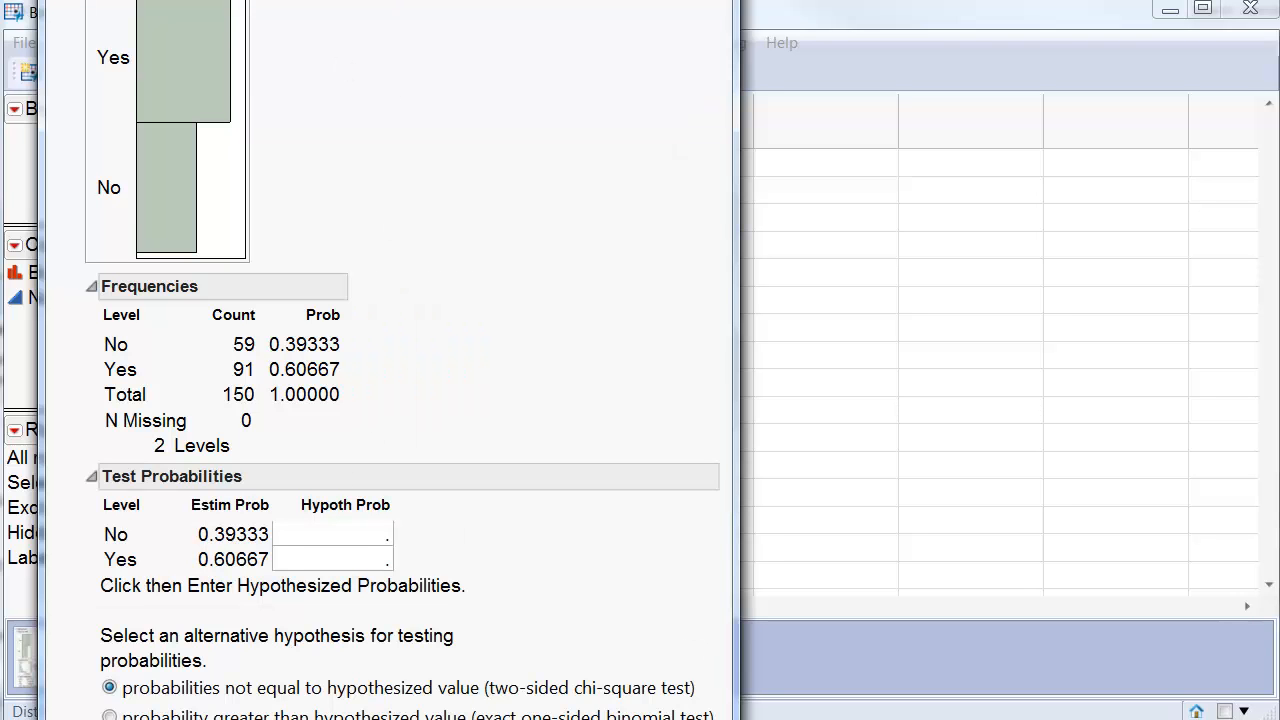
Enter hypothesized probabilities of 0.5 for No and 0.5 for Yes in Test Probabilities
scroll("down", 3)
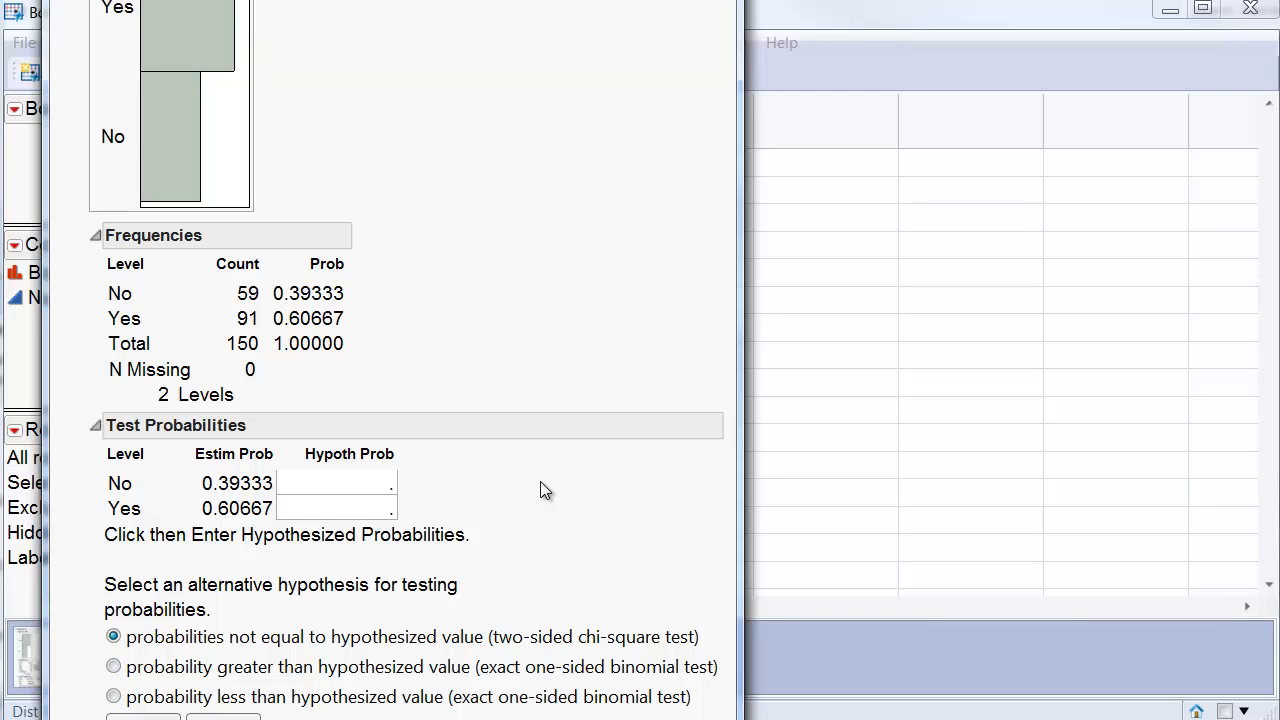
mouse_move(410, 532)
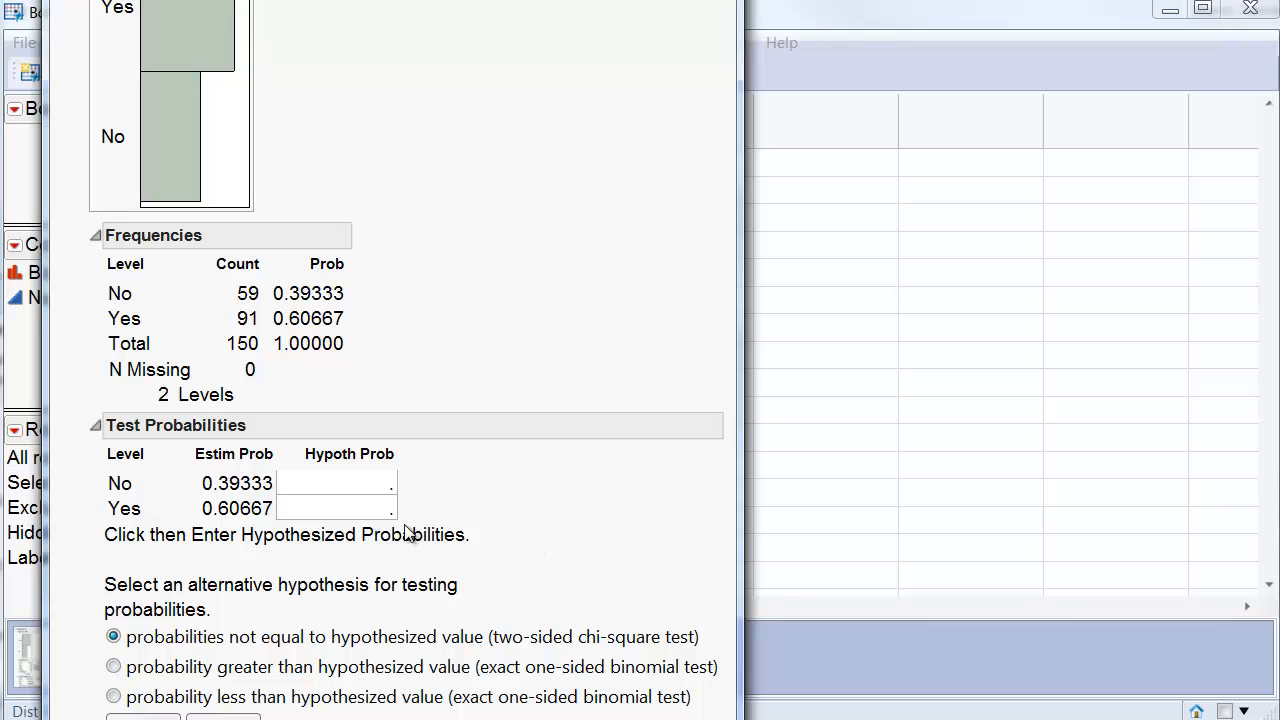
left_click(335, 483)
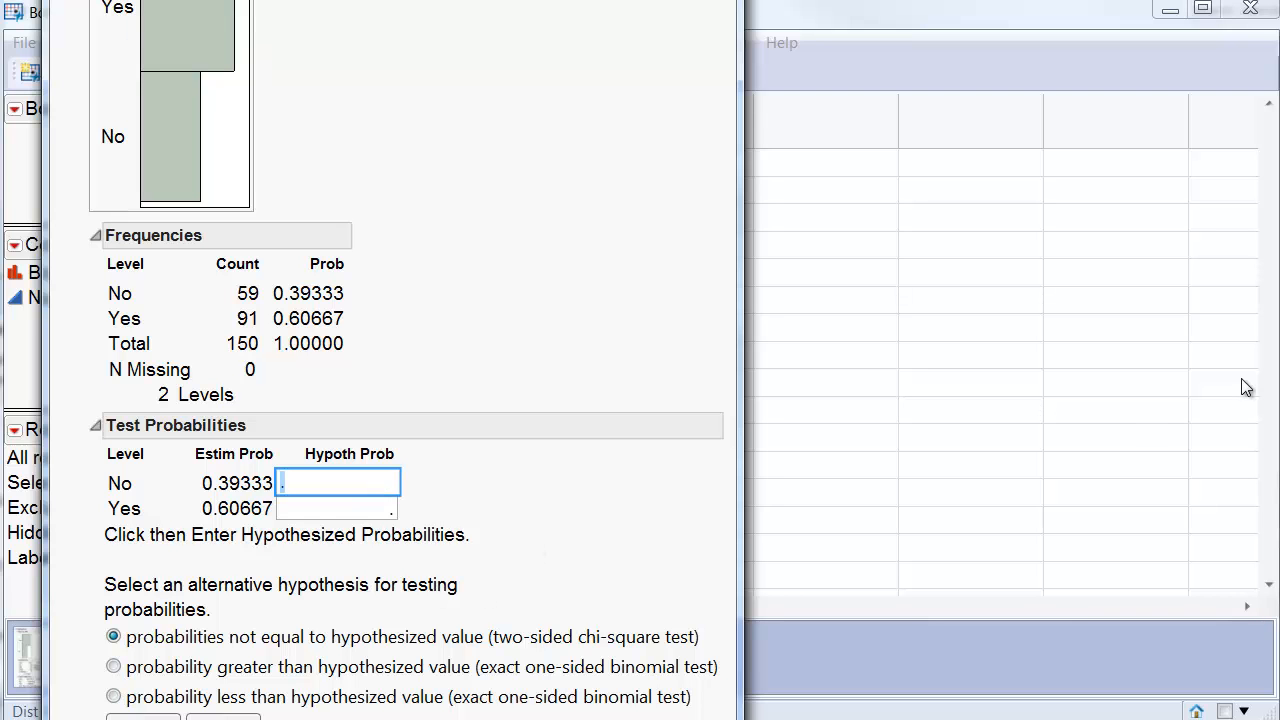
type("0.")
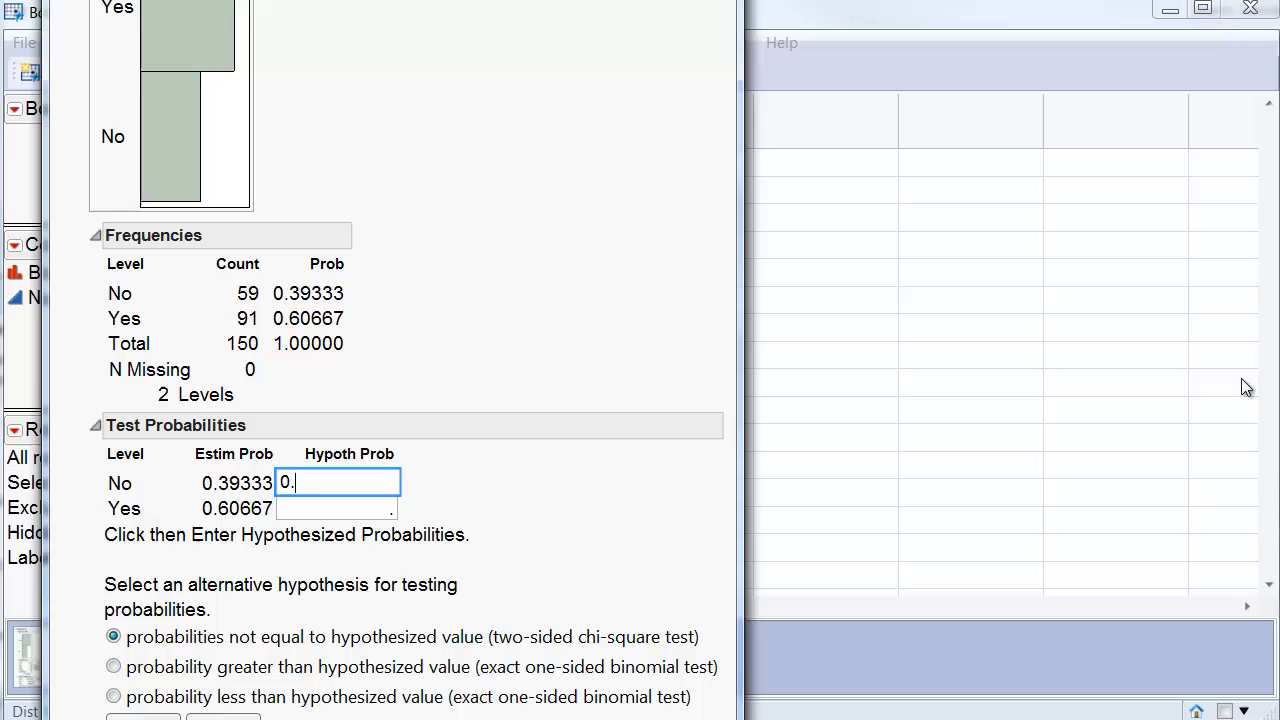
type("5")
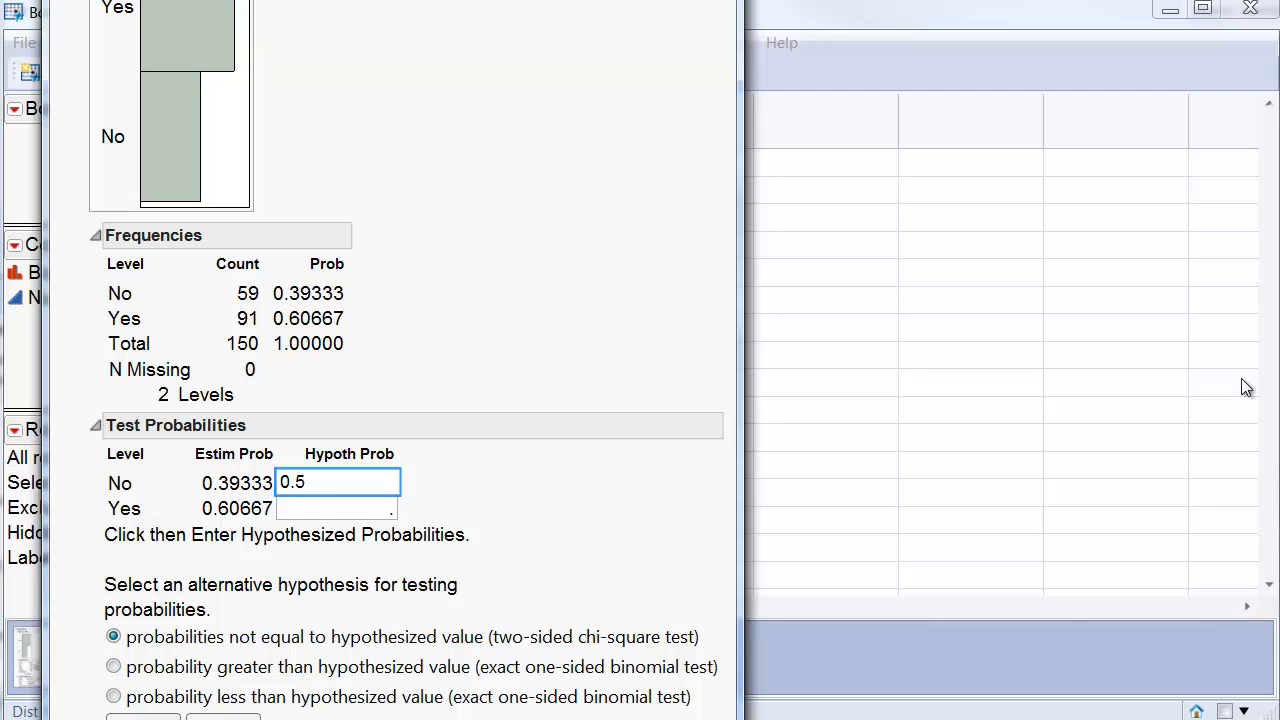
mouse_move(318, 545)
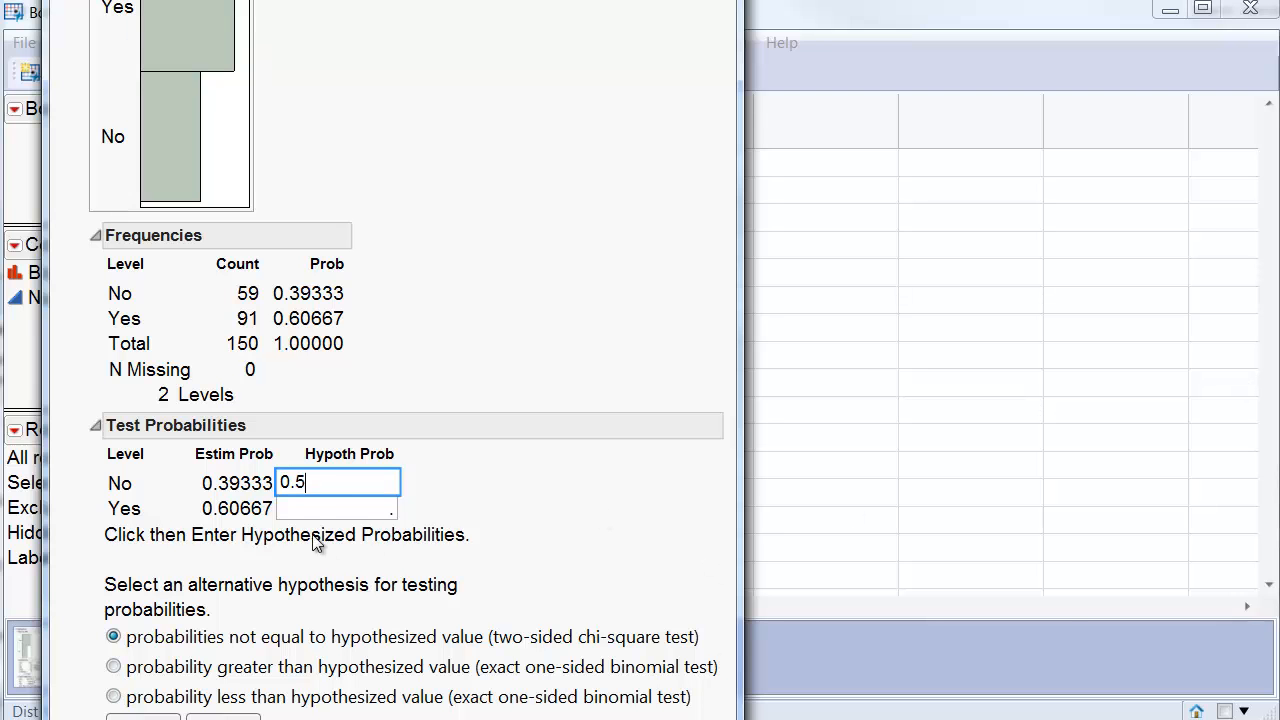
key("Return")
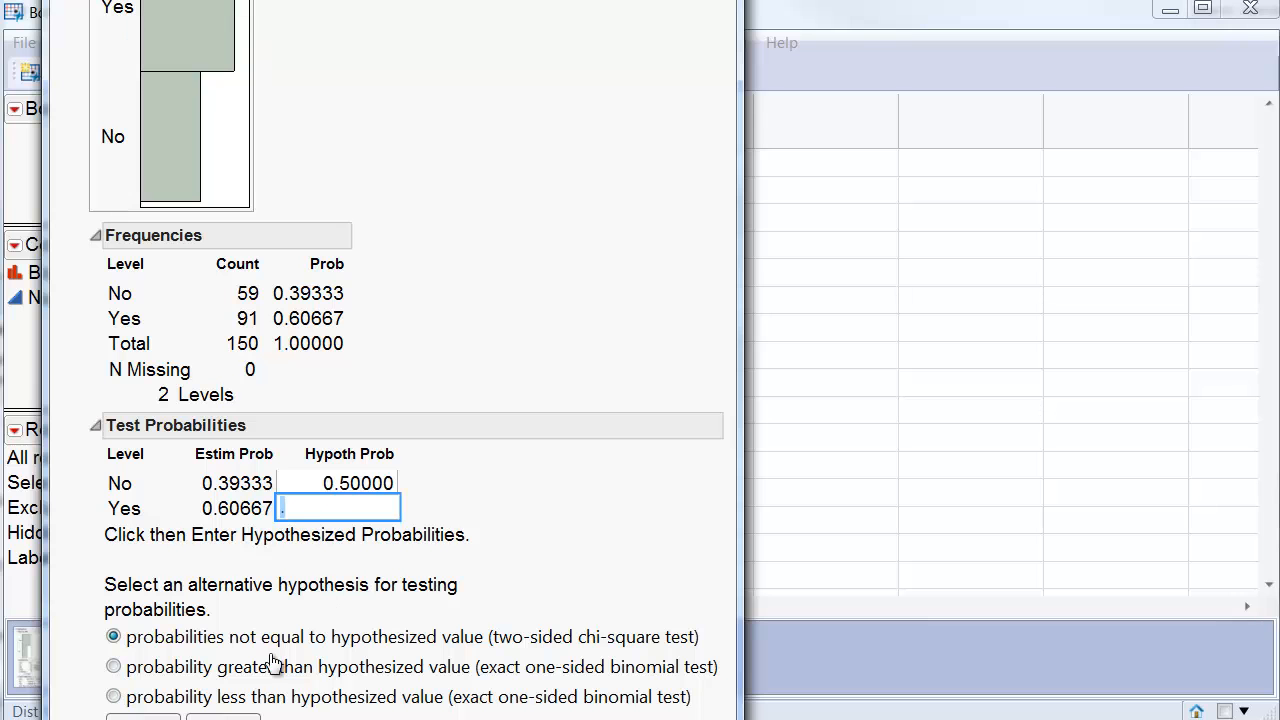
type("0")
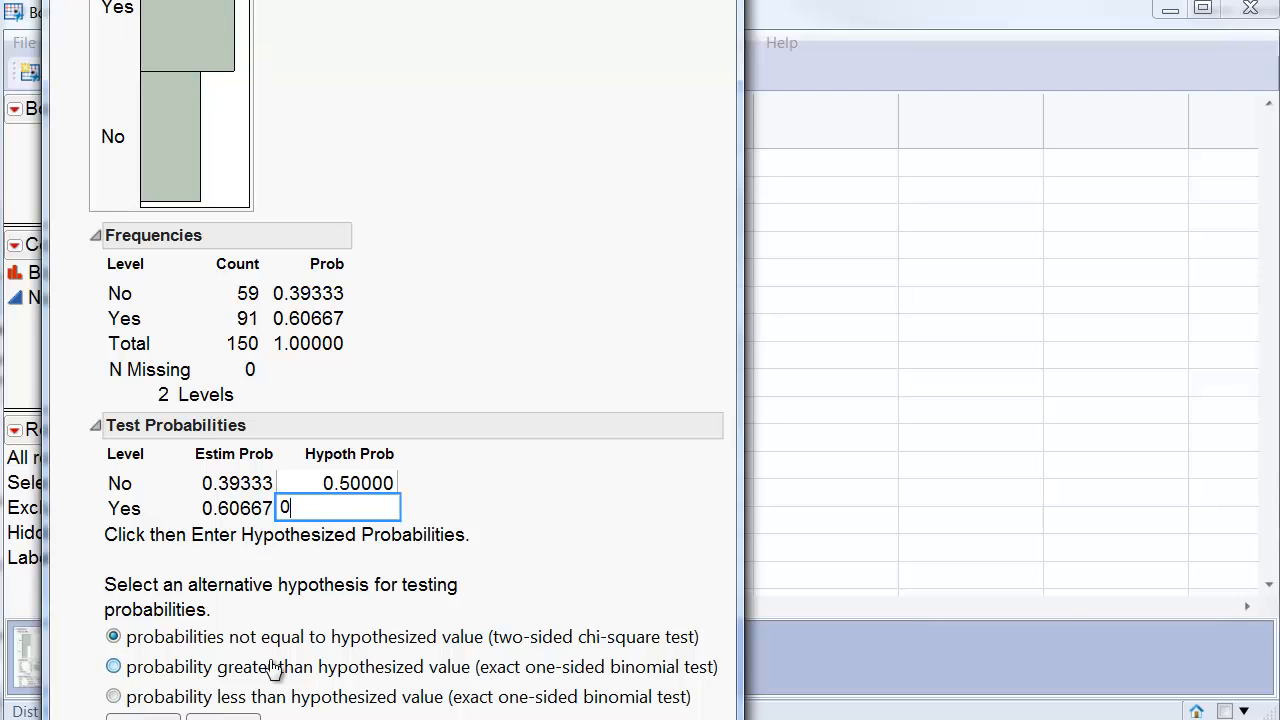
type(".50000")
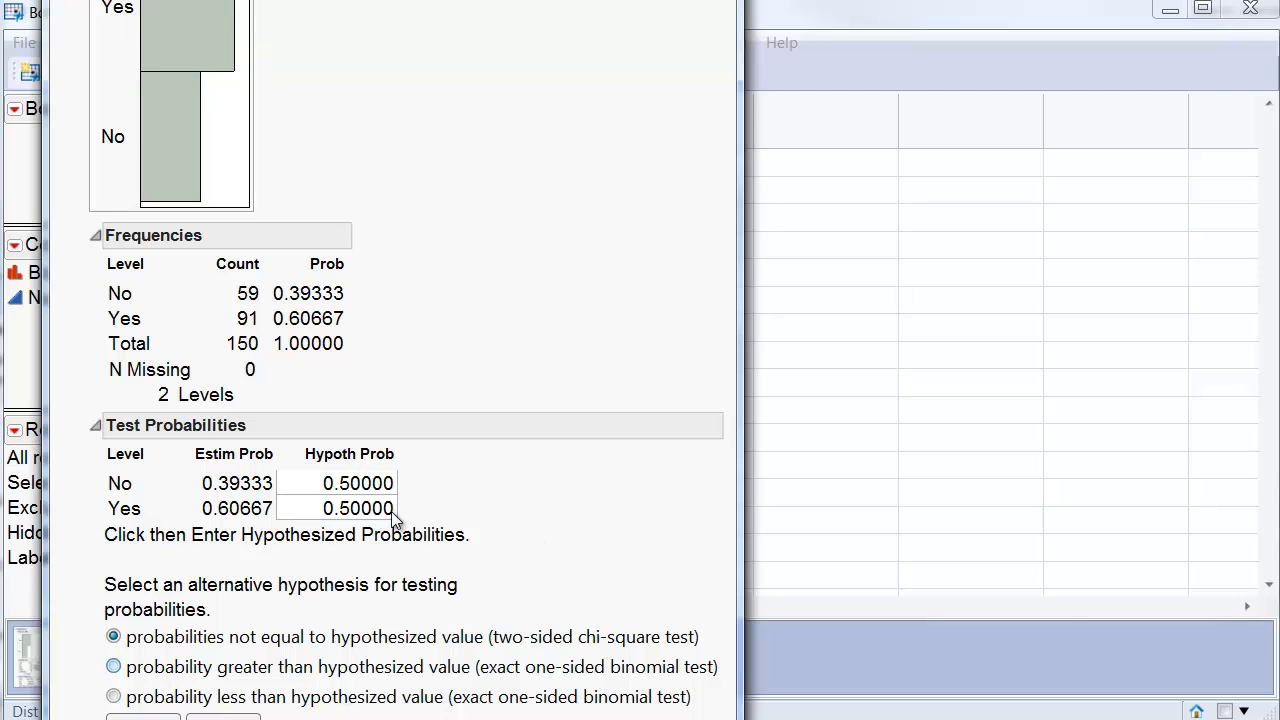
mouse_move(547, 360)
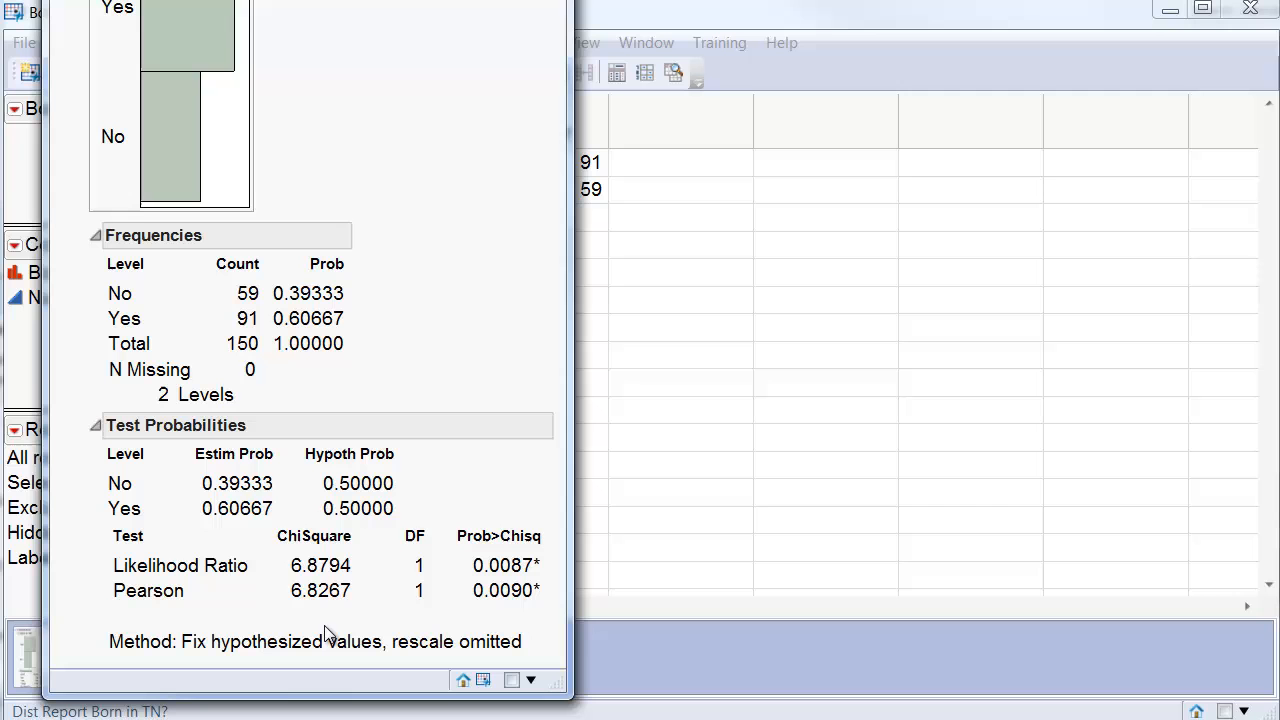
mouse_move(430, 595)
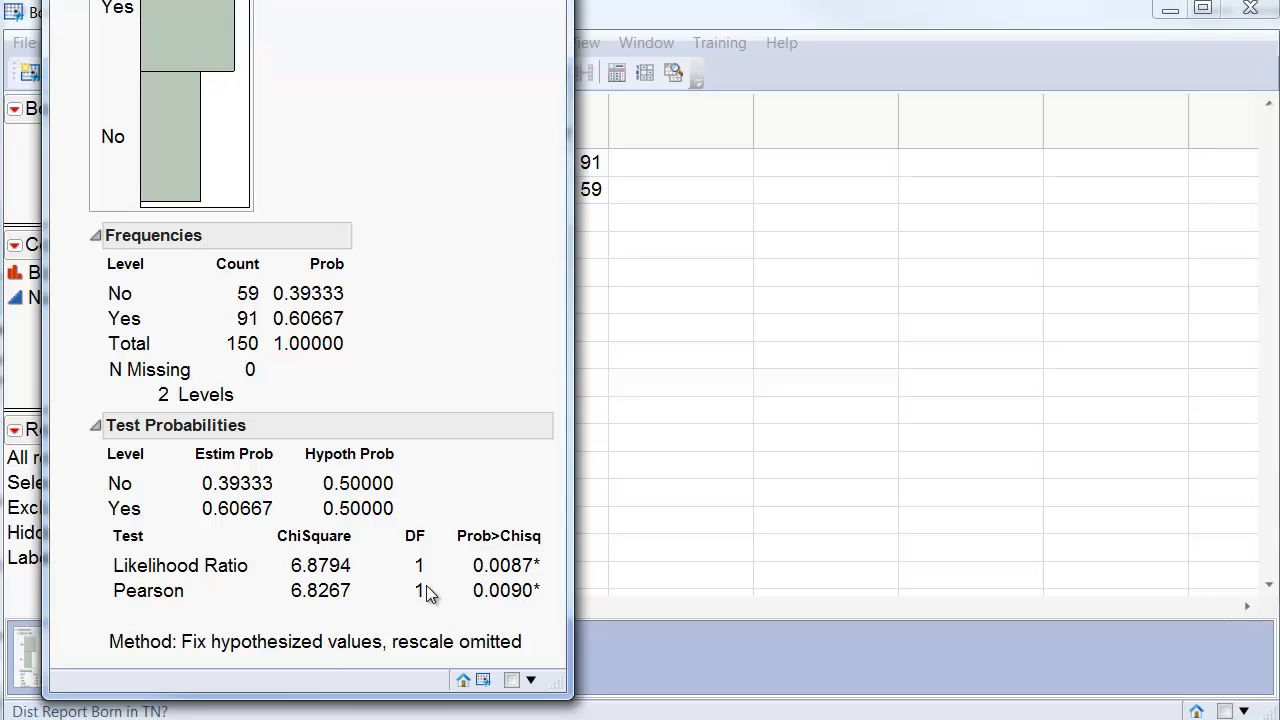
mouse_move(170, 610)
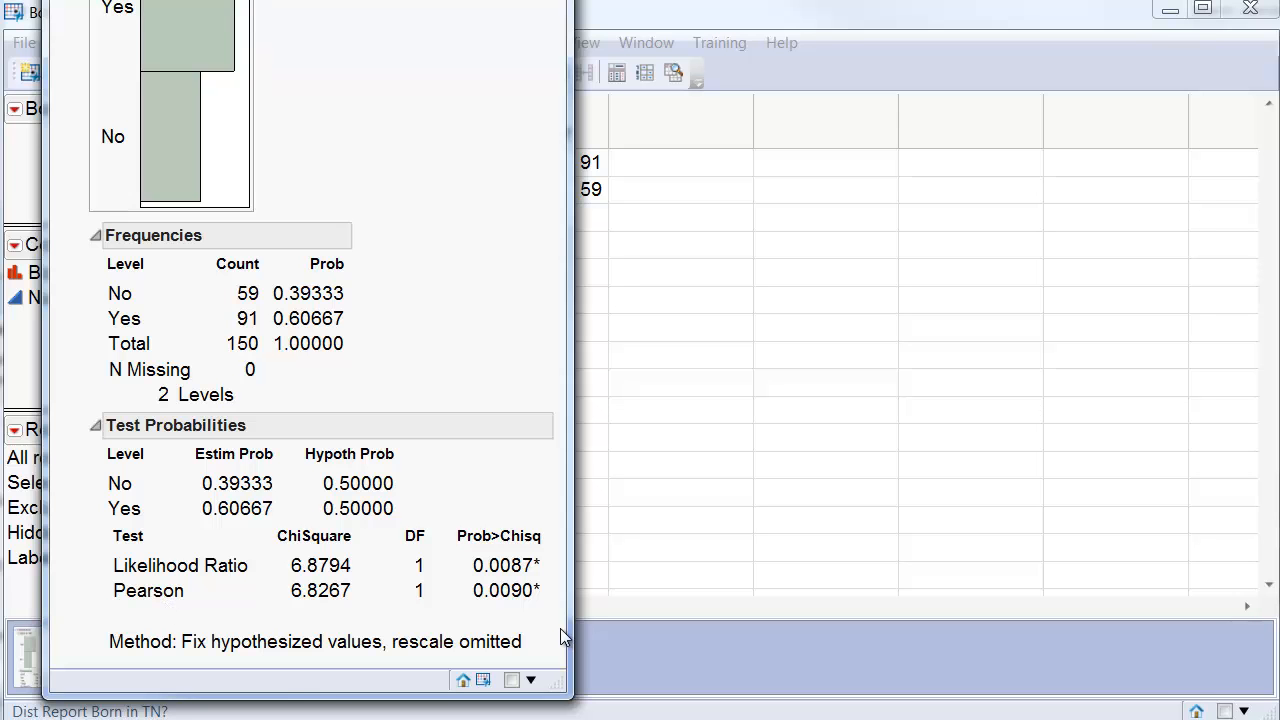
mouse_move(510, 627)
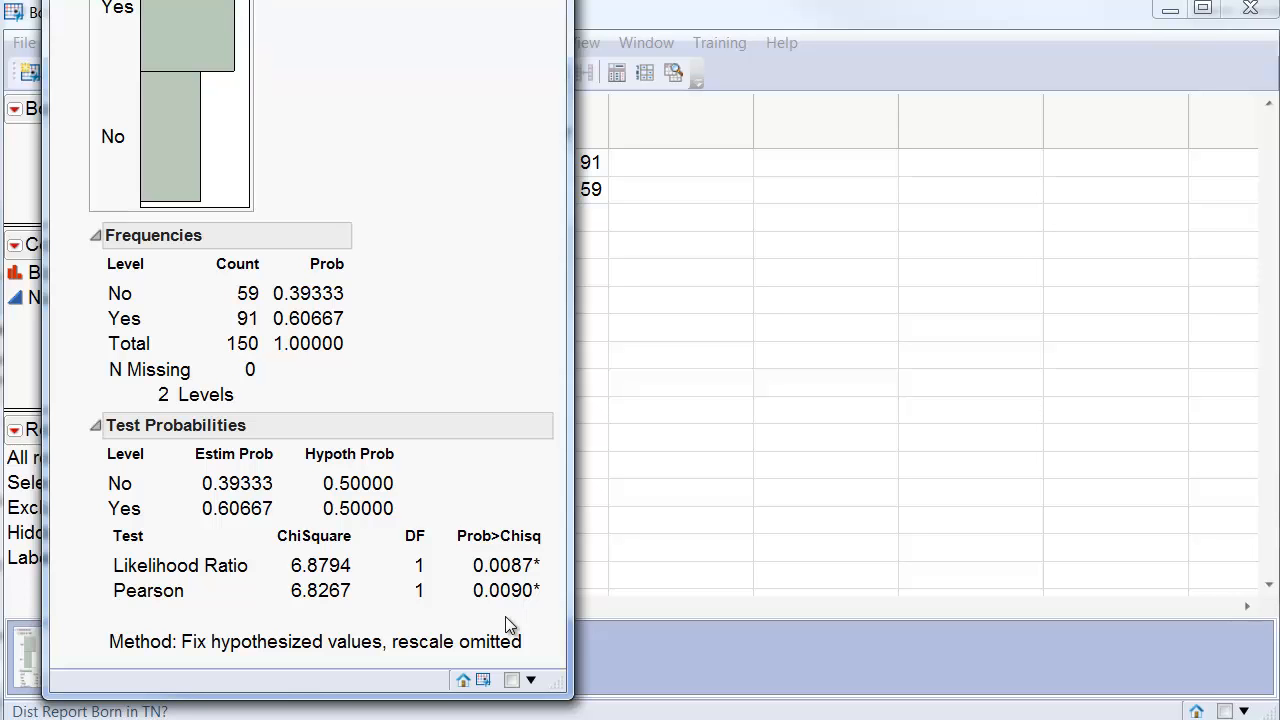
mouse_move(510, 625)
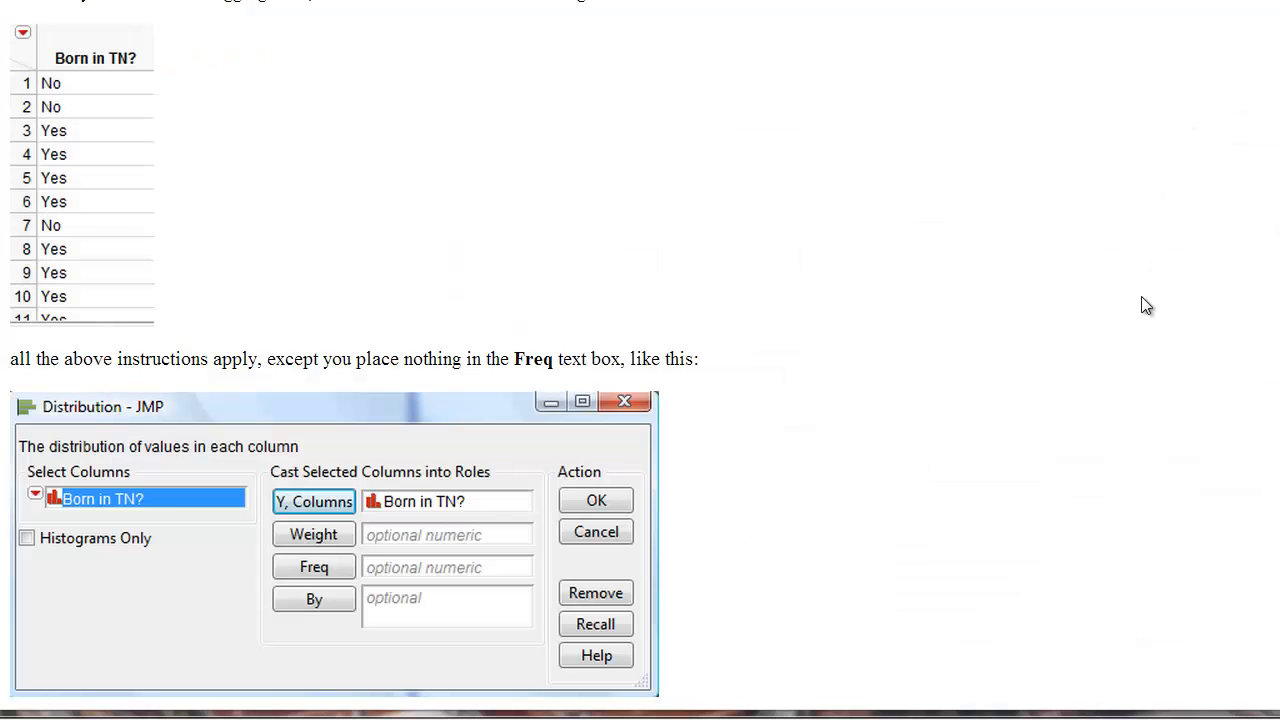
mouse_move(1130, 302)
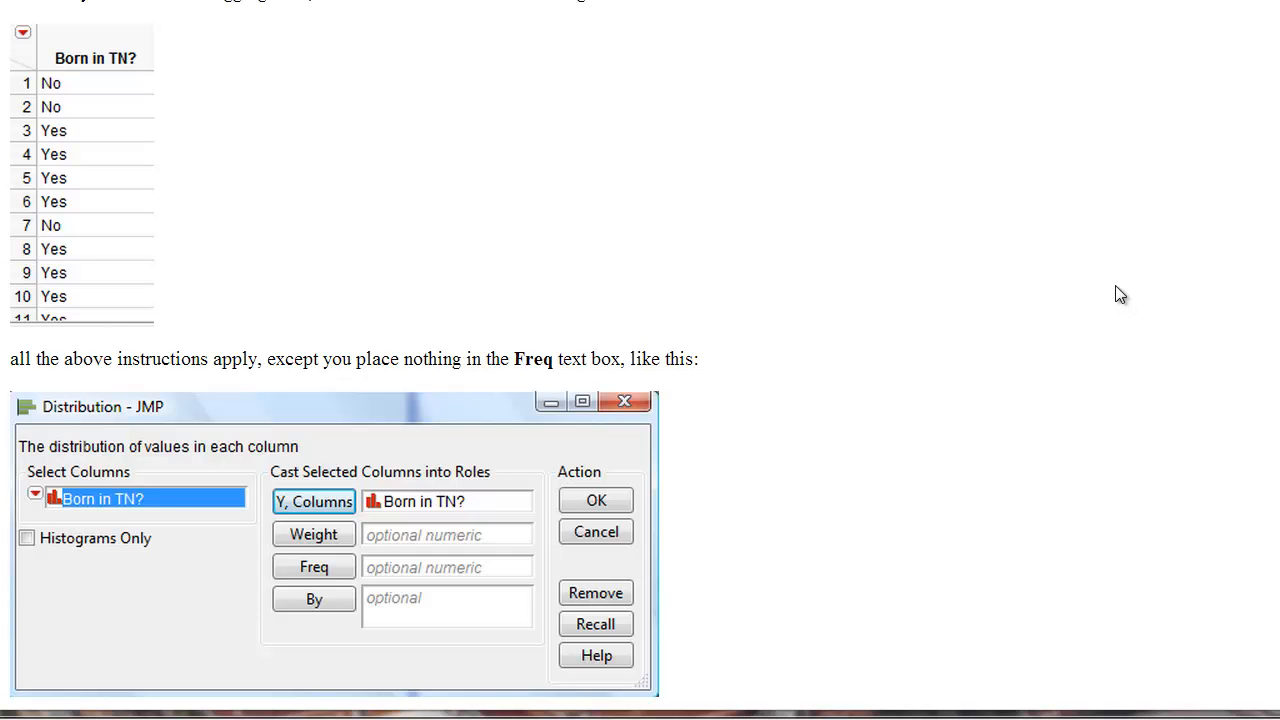
mouse_move(1038, 393)
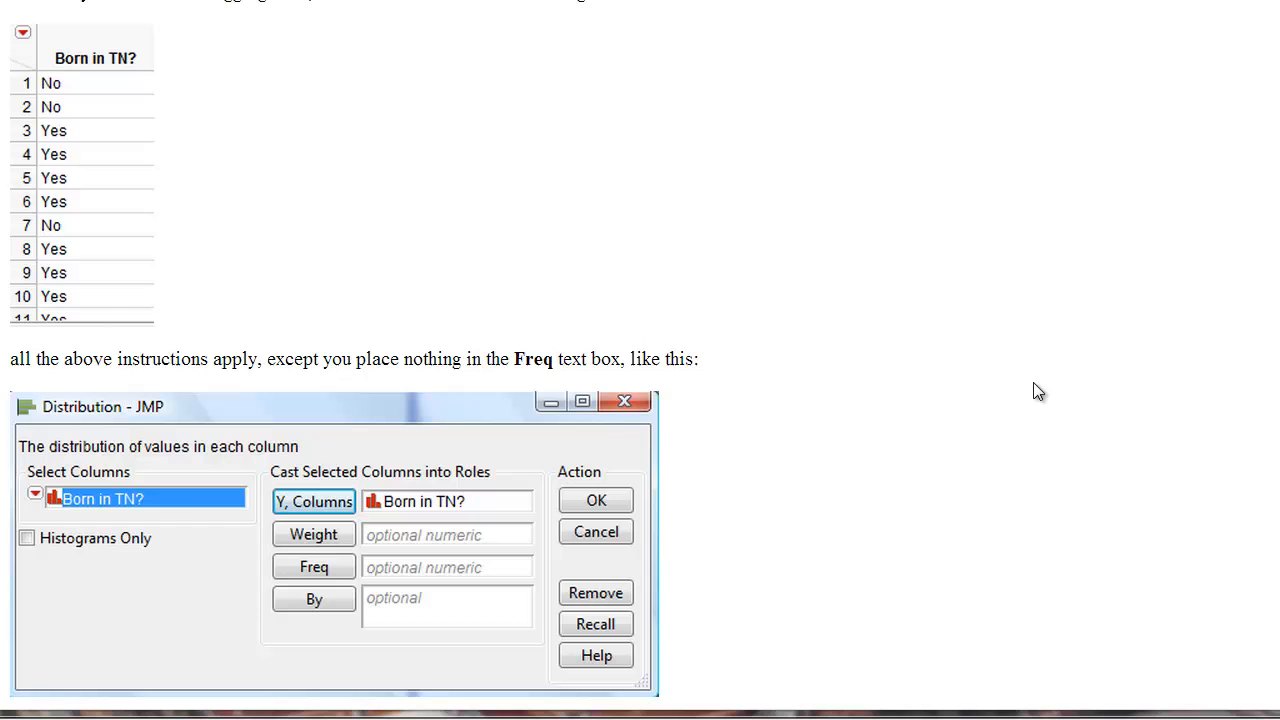
mouse_move(93, 274)
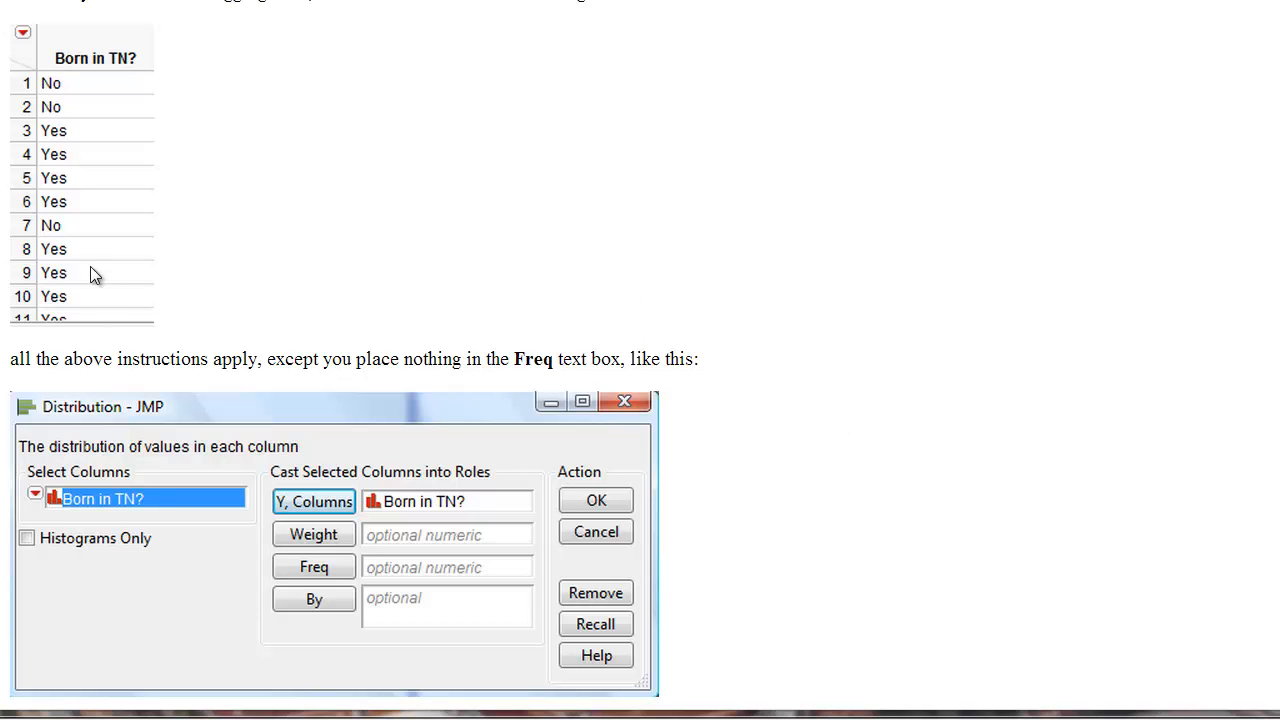
mouse_move(108, 223)
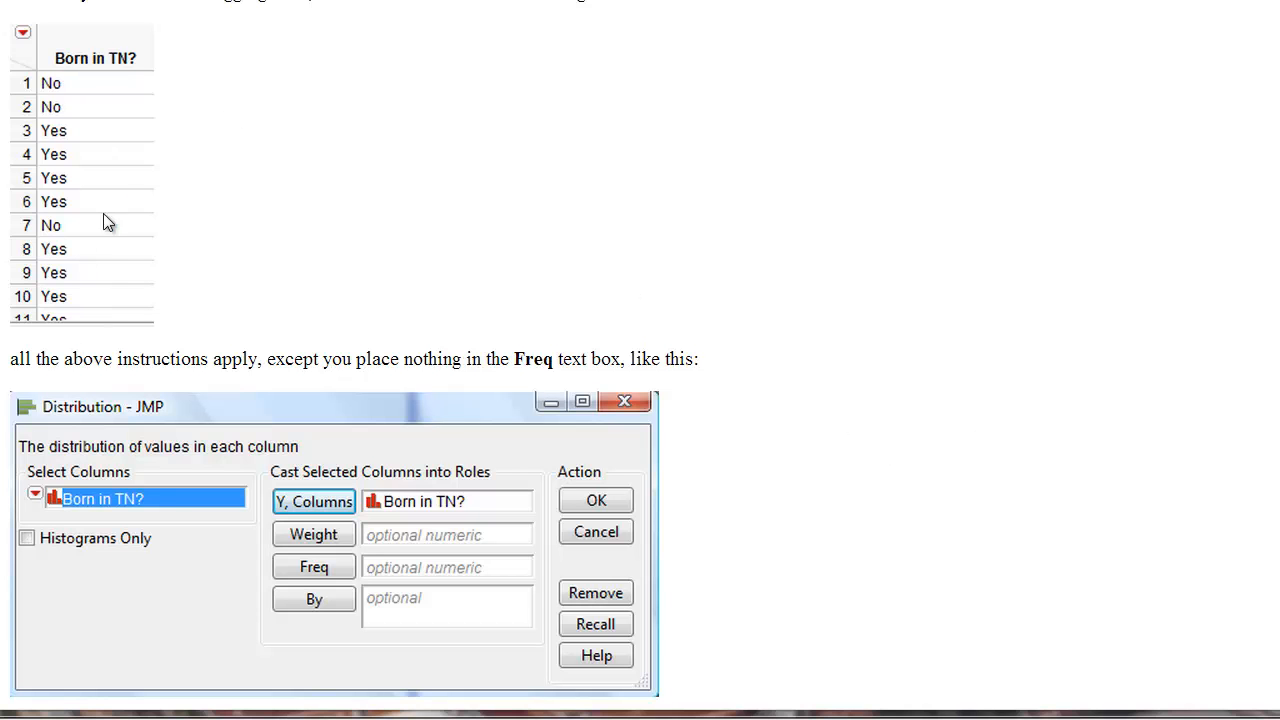
mouse_move(114, 318)
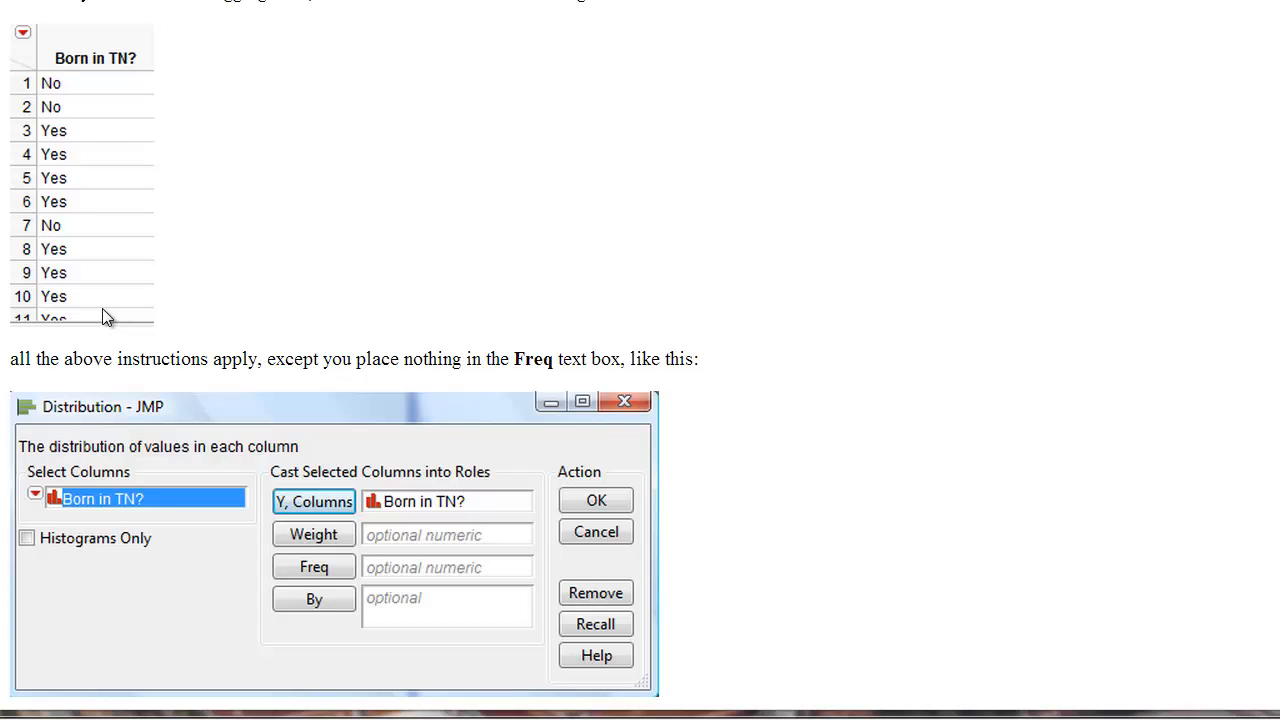
mouse_move(147, 446)
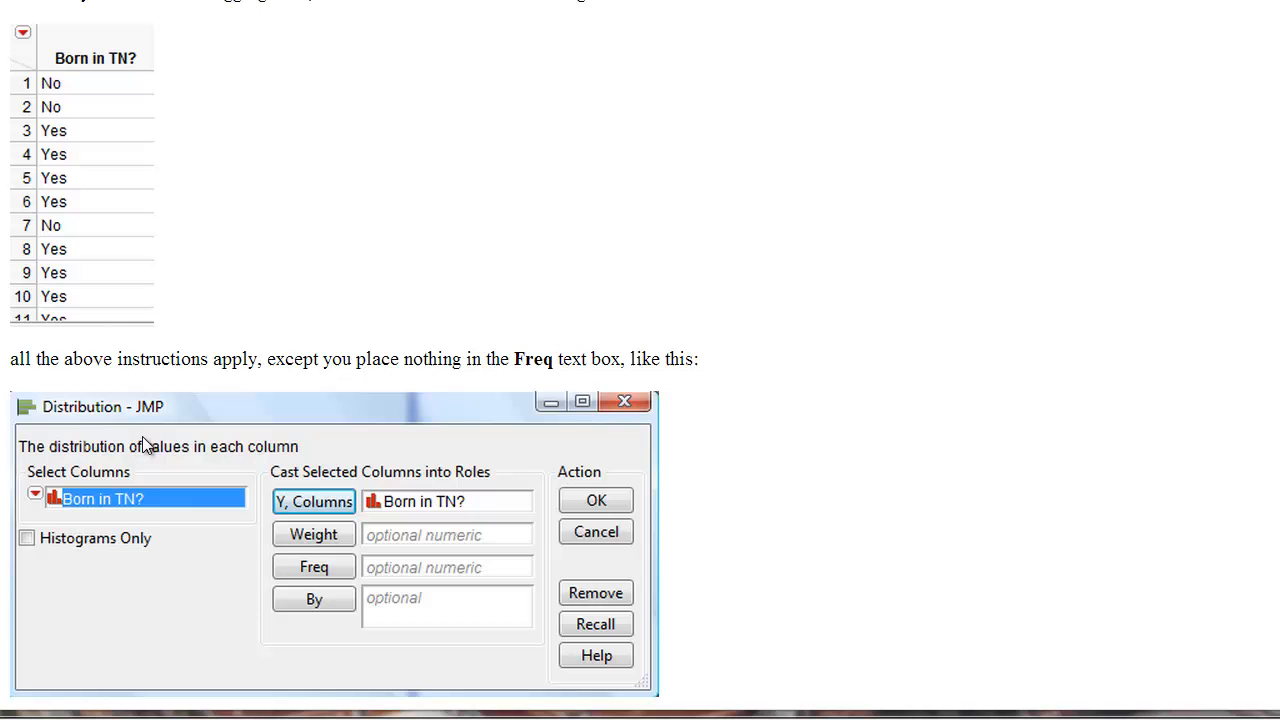
mouse_move(190, 525)
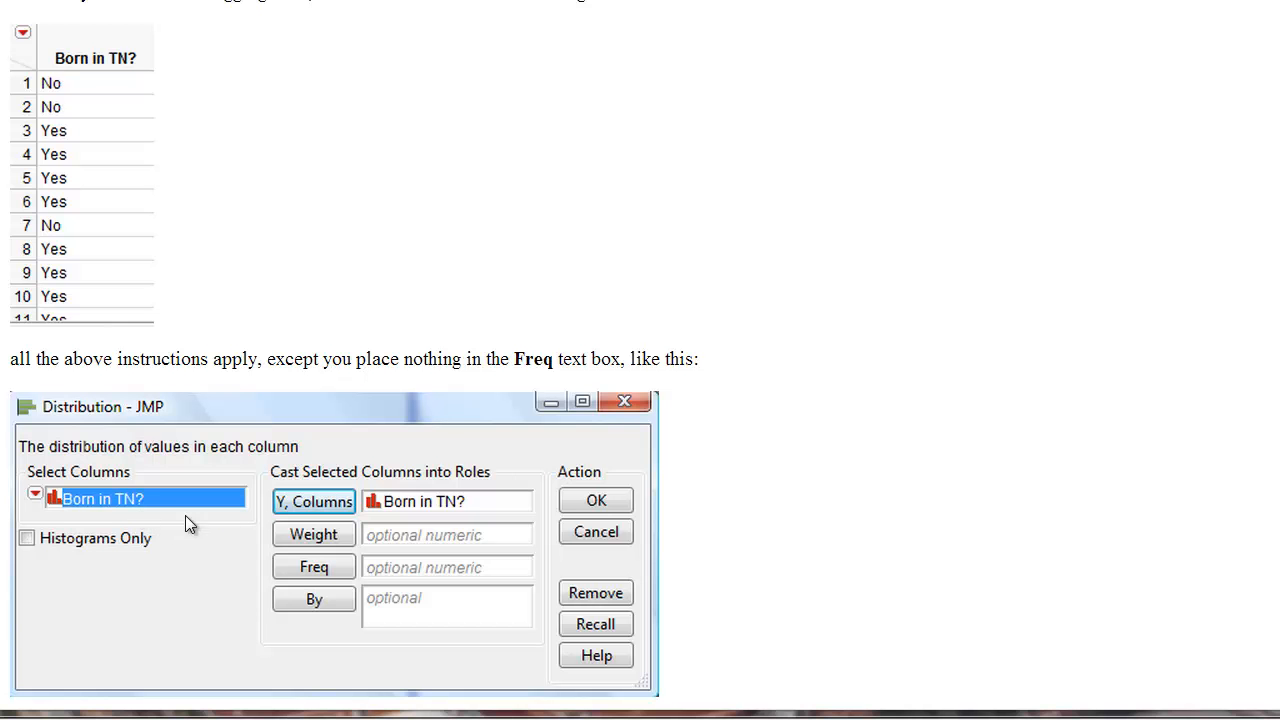